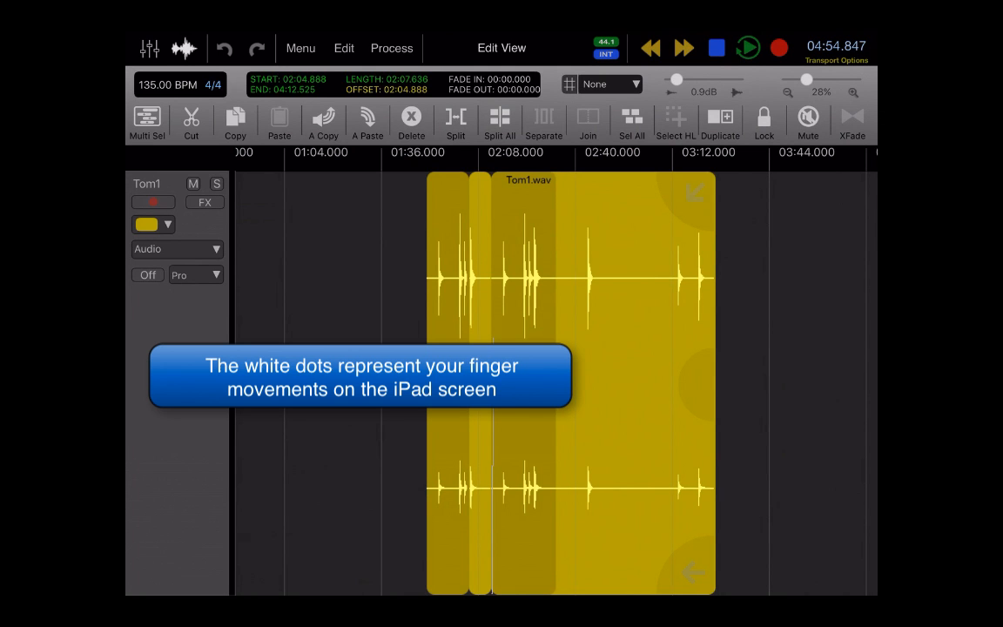
# - Zoom to the start of the HH.wav hi-hat region and select it to see its fade-in
pyautogui.scroll(-3)
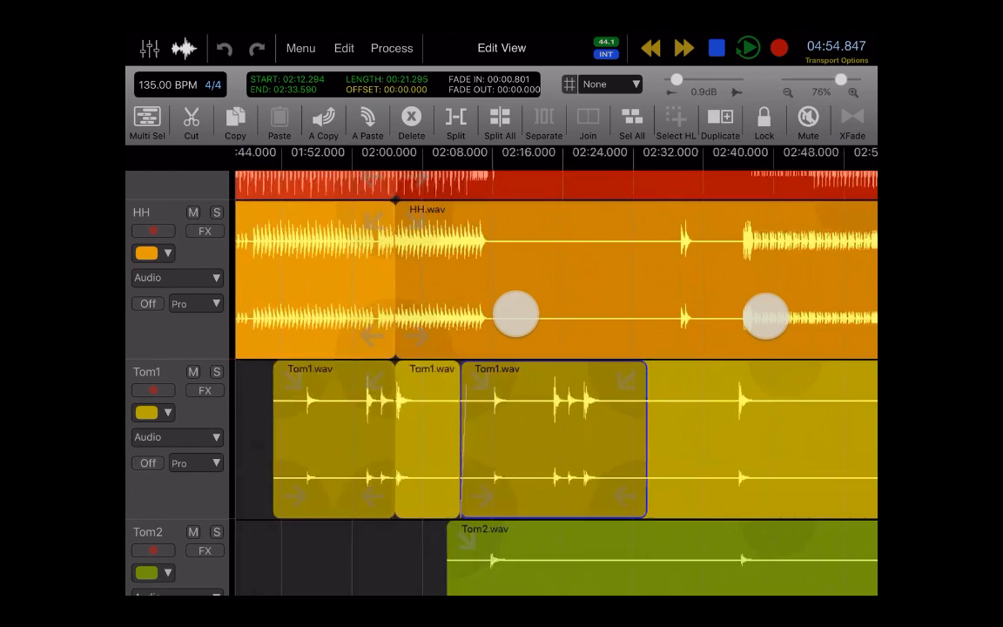
pyautogui.click(856, 90)
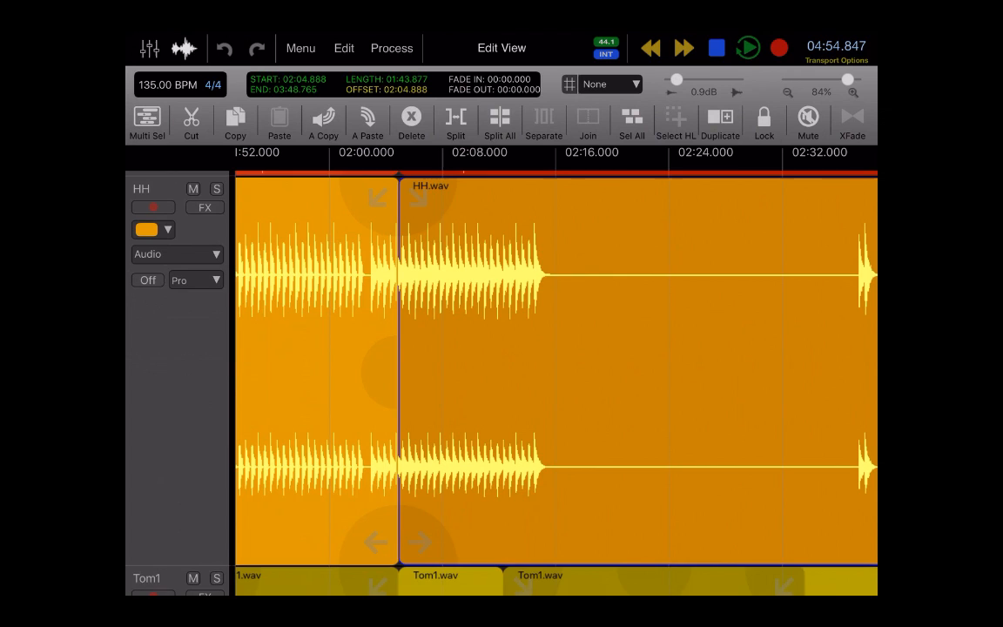
pyautogui.scroll(-3)
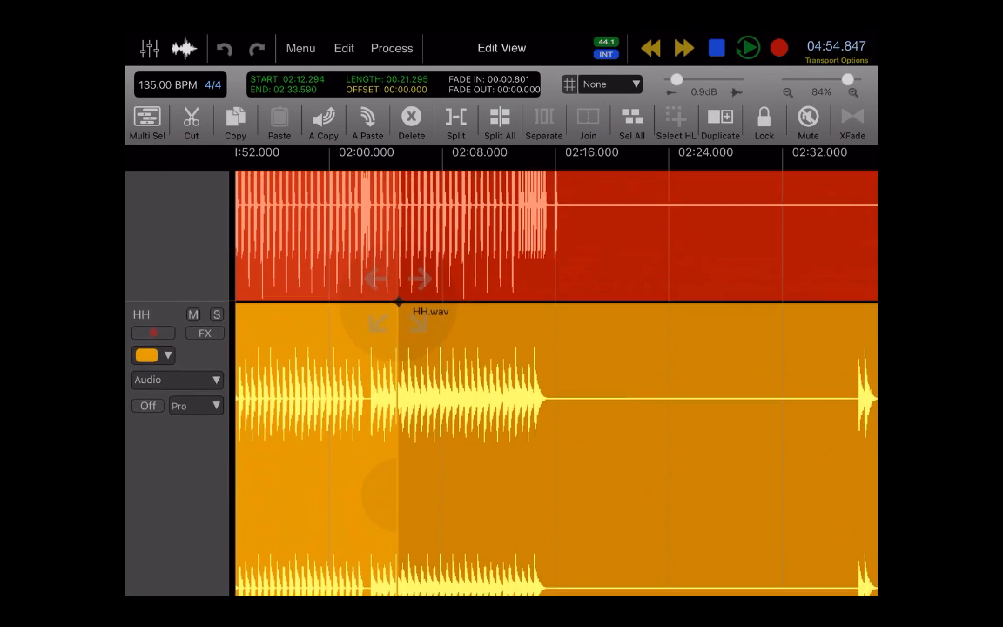
pyautogui.scroll(-3)
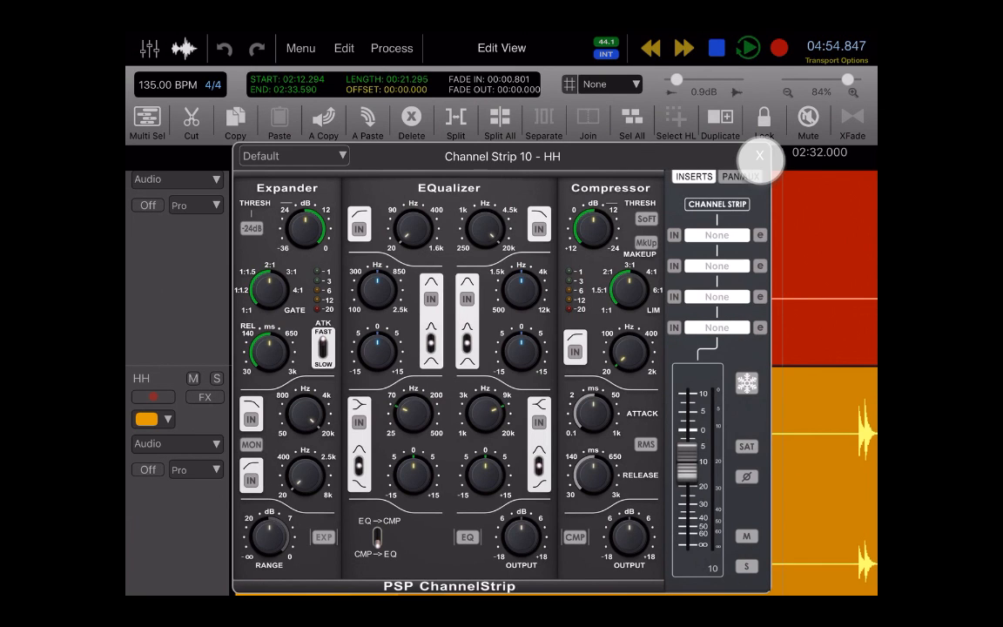
pyautogui.click(759, 160)
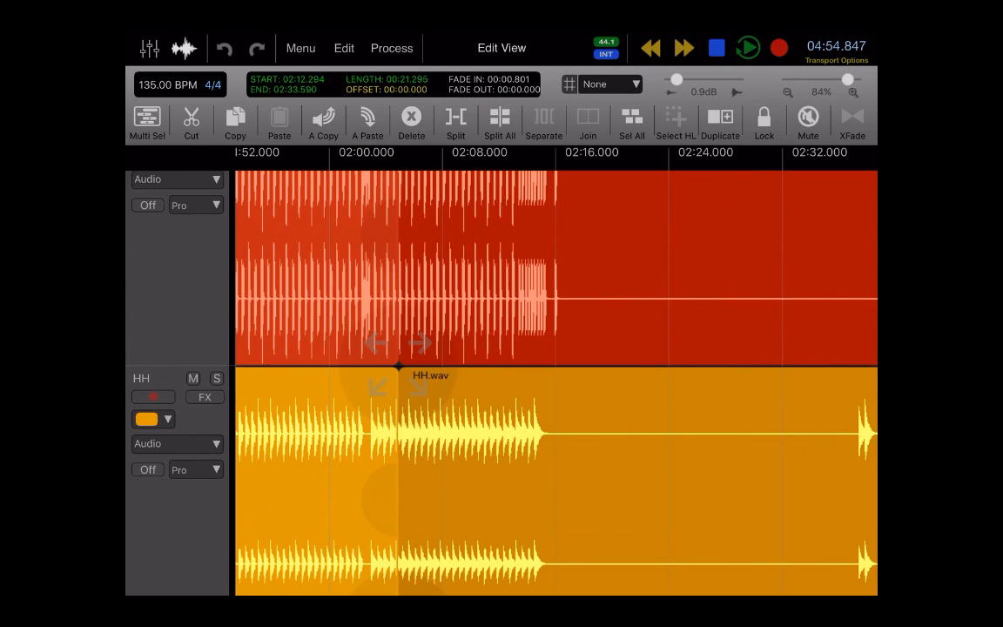
# - Switch the HH track's automation display to Volume
pyautogui.click(178, 180)
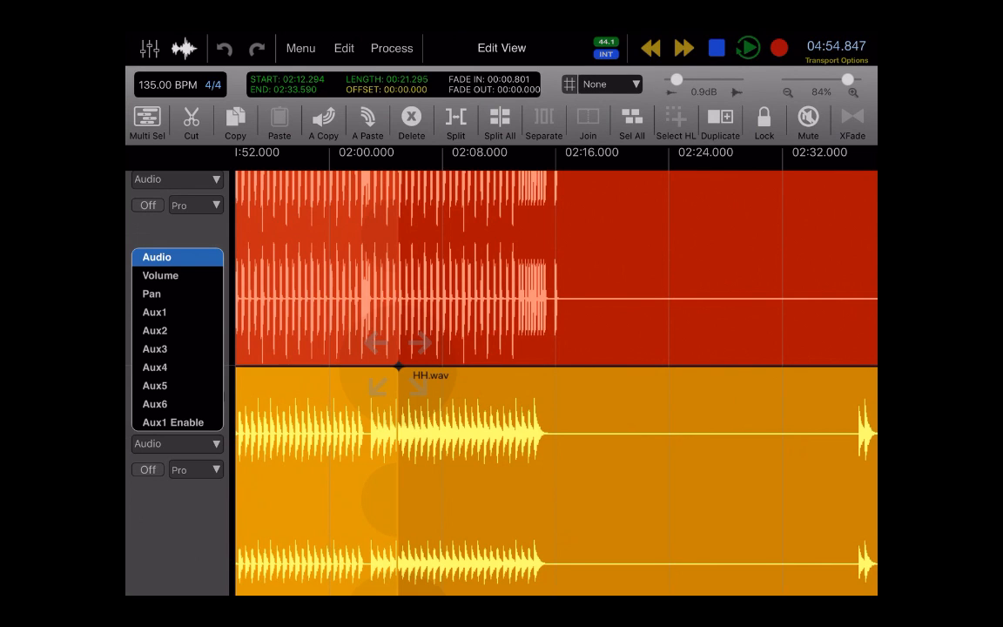
pyautogui.scroll(-3)
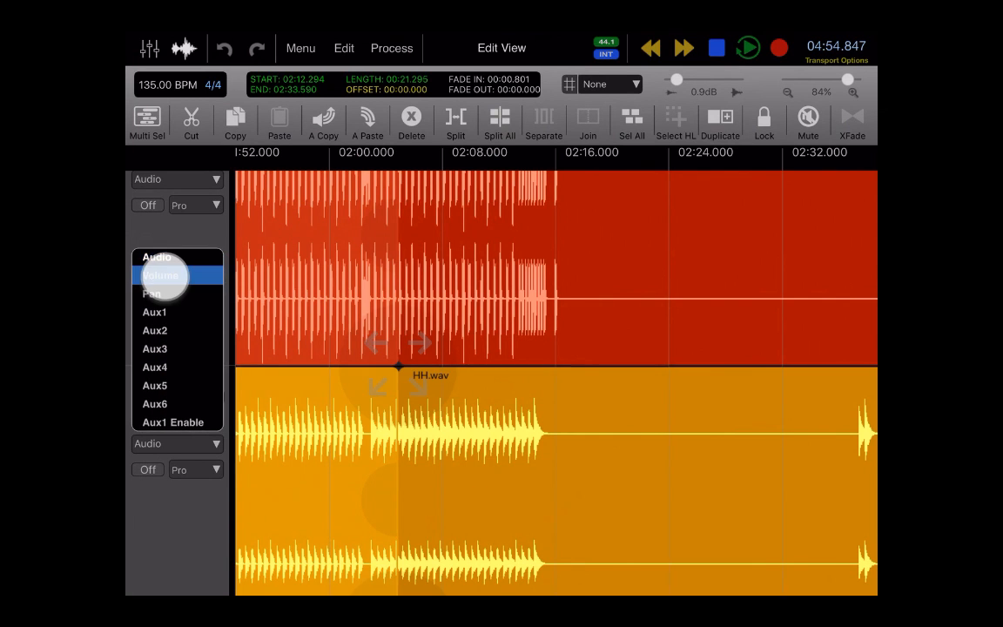
pyautogui.click(160, 275)
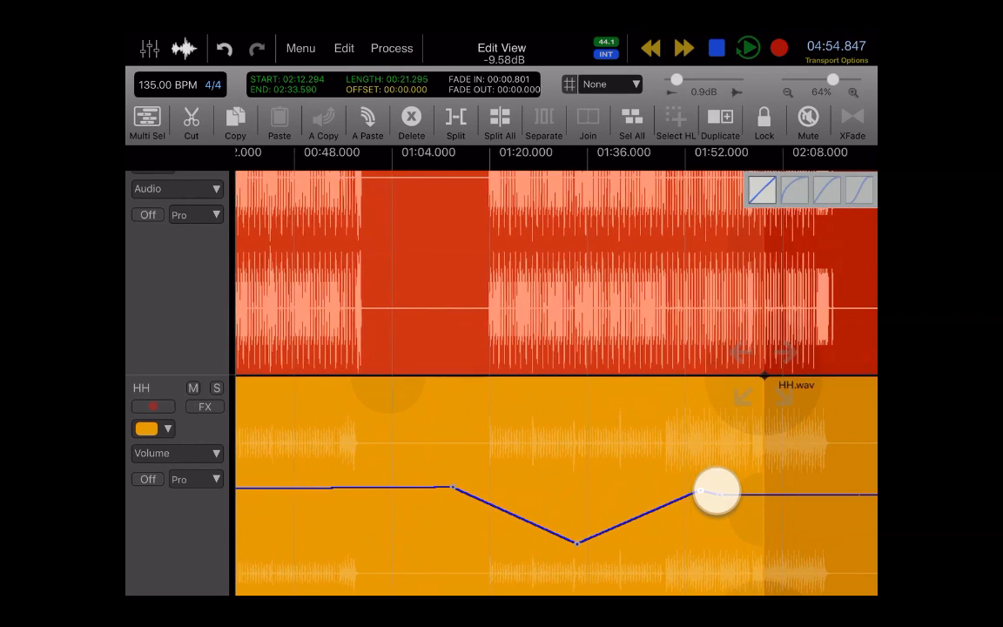
# - Shape the HH volume envelope with a dip and a later ramp down
pyautogui.moveTo(718, 491); pyautogui.dragTo(679, 439)
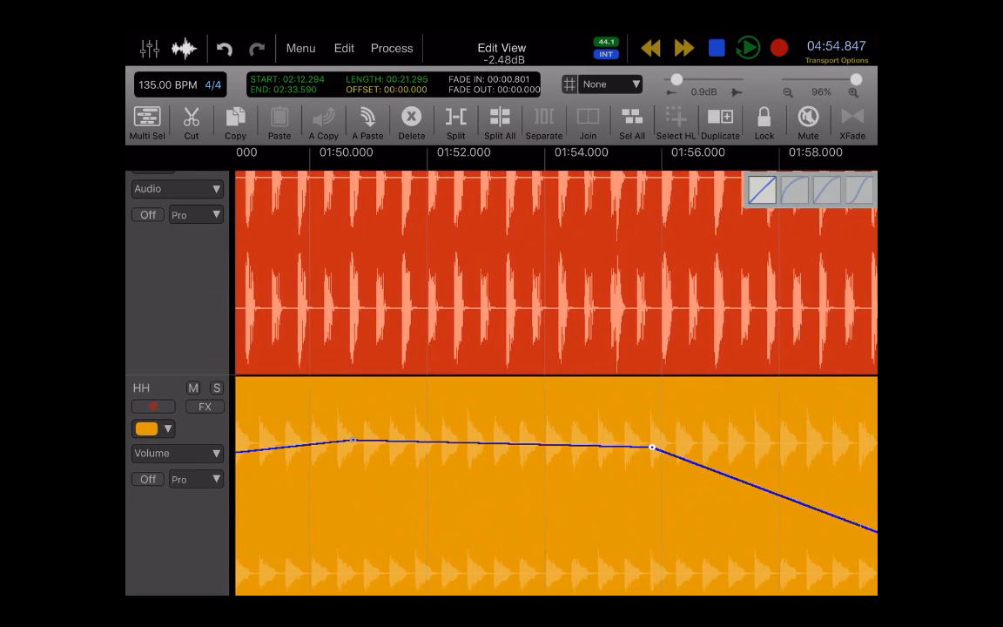
pyautogui.moveTo(651, 449); pyautogui.dragTo(634, 523)
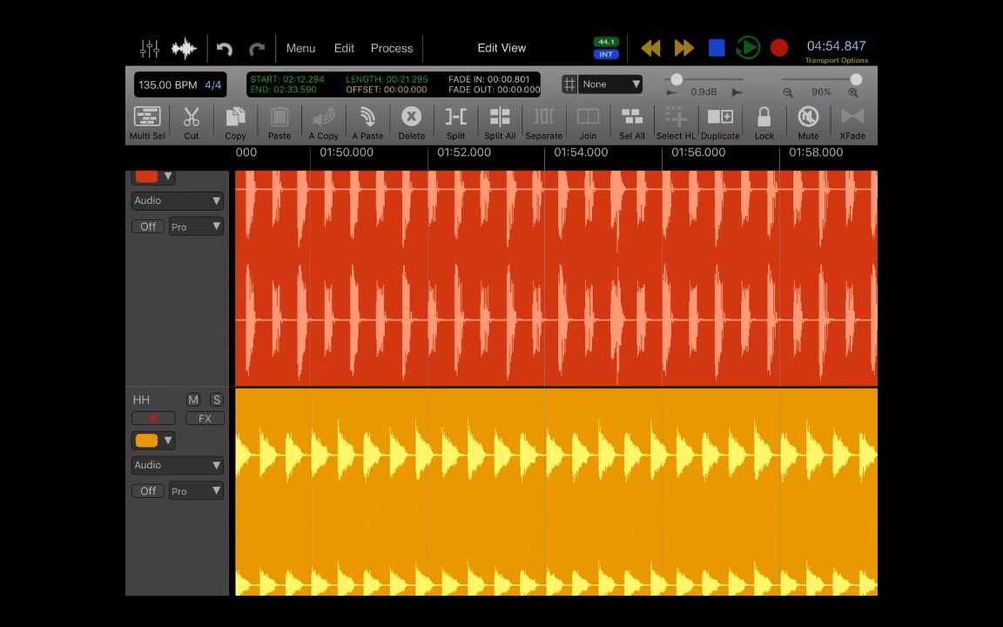
# - Cycle the HH track's stretch mode from Off through Trn to Warp
pyautogui.click(146, 492)
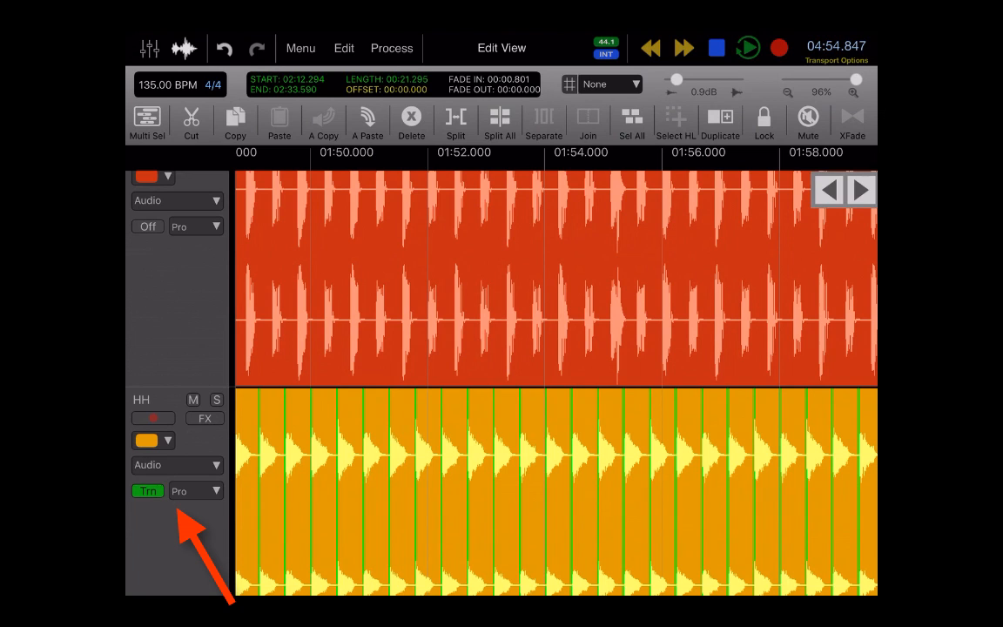
pyautogui.click(146, 491)
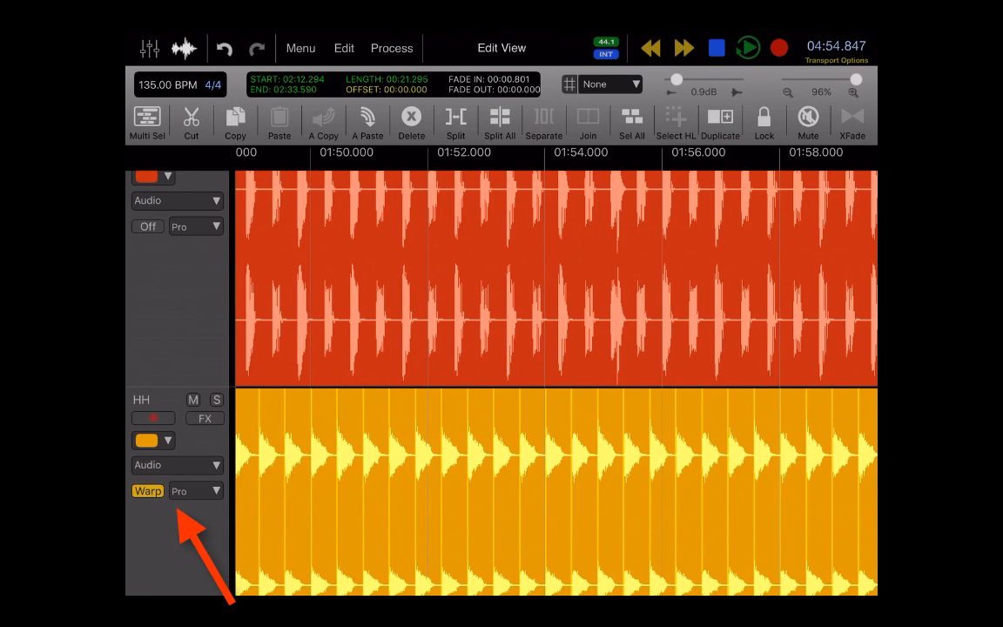
pyautogui.click(390, 514)
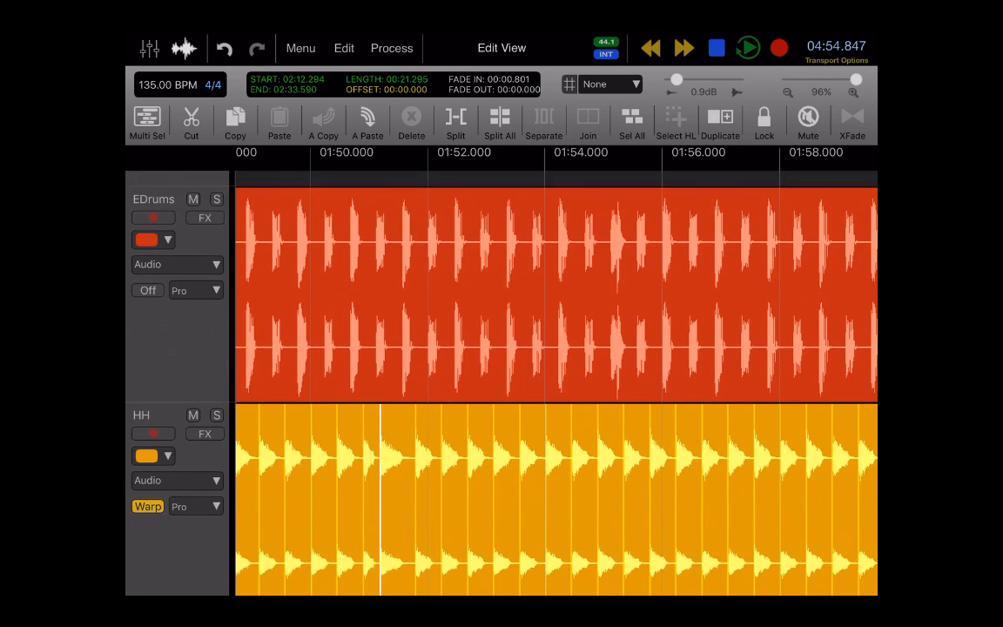
pyautogui.scroll(-3)
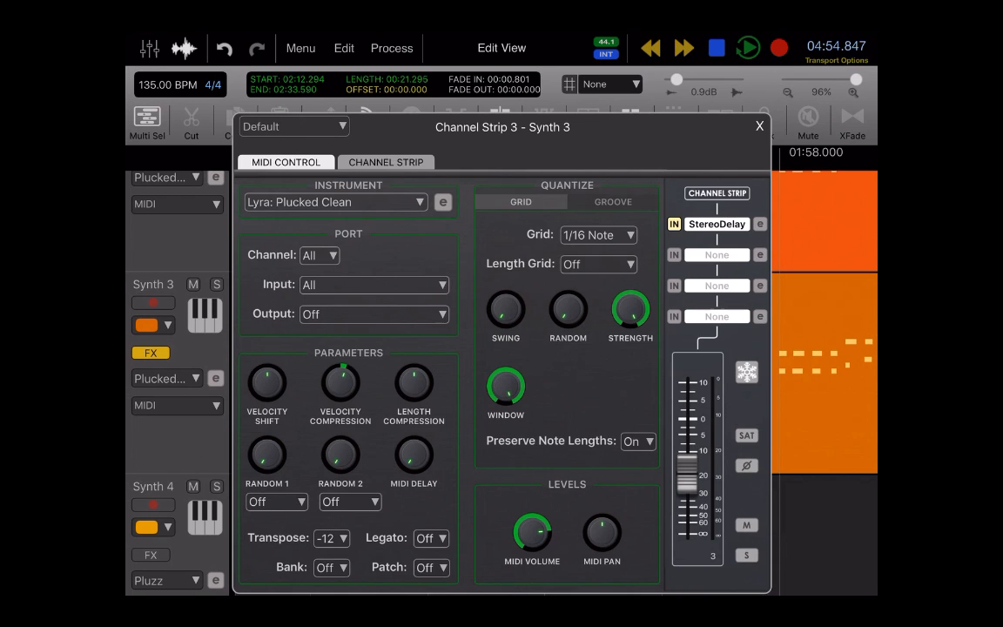
pyautogui.click(387, 162)
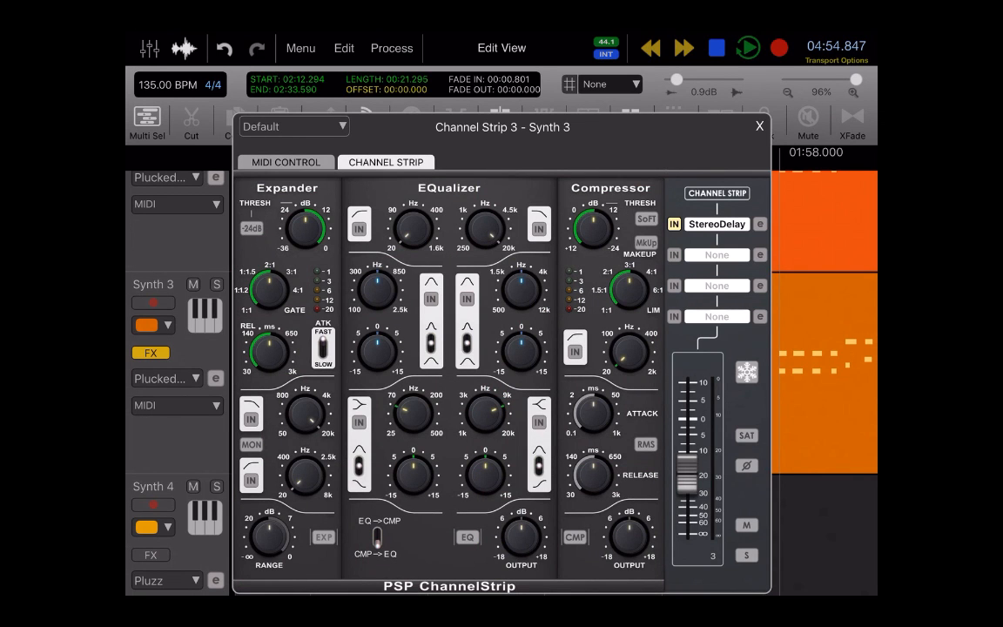
pyautogui.click(759, 126)
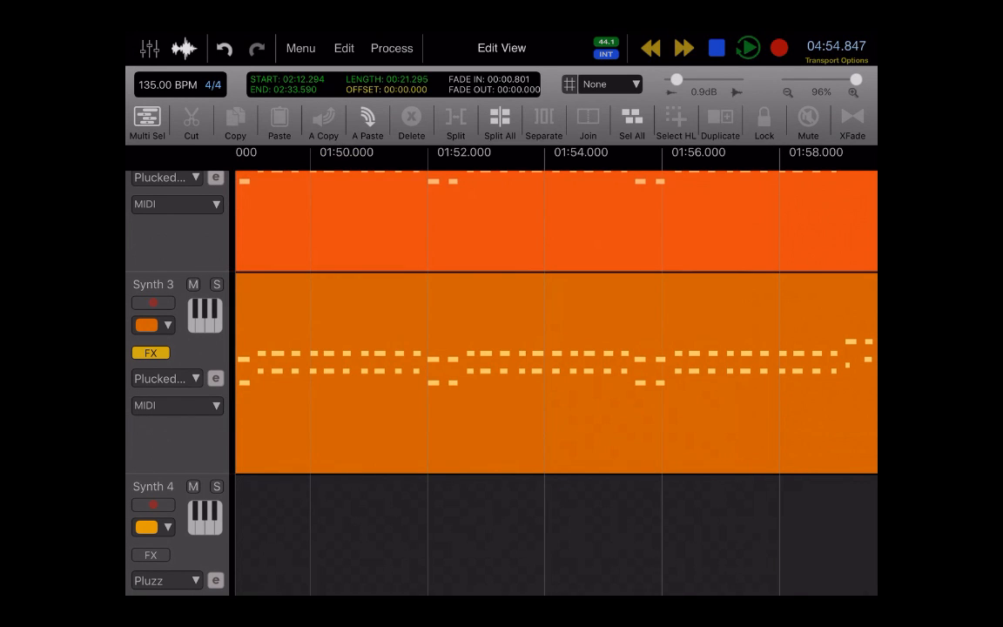
# - Browse Synth 3's instrument and automation lists, then bring its MIDI region into the piano roll
pyautogui.click(166, 378)
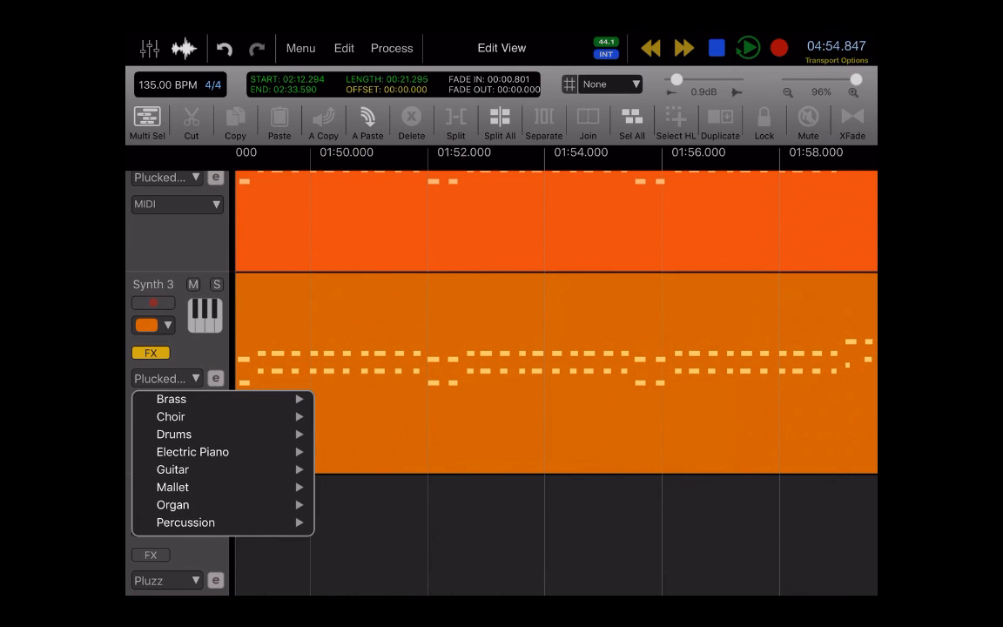
pyautogui.scroll(-3)
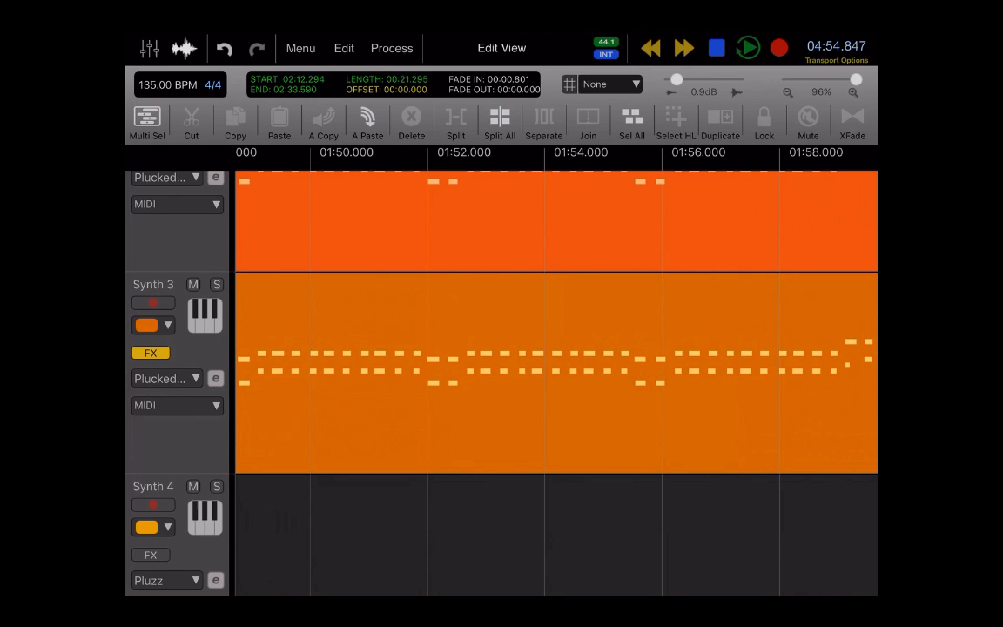
pyautogui.click(178, 204)
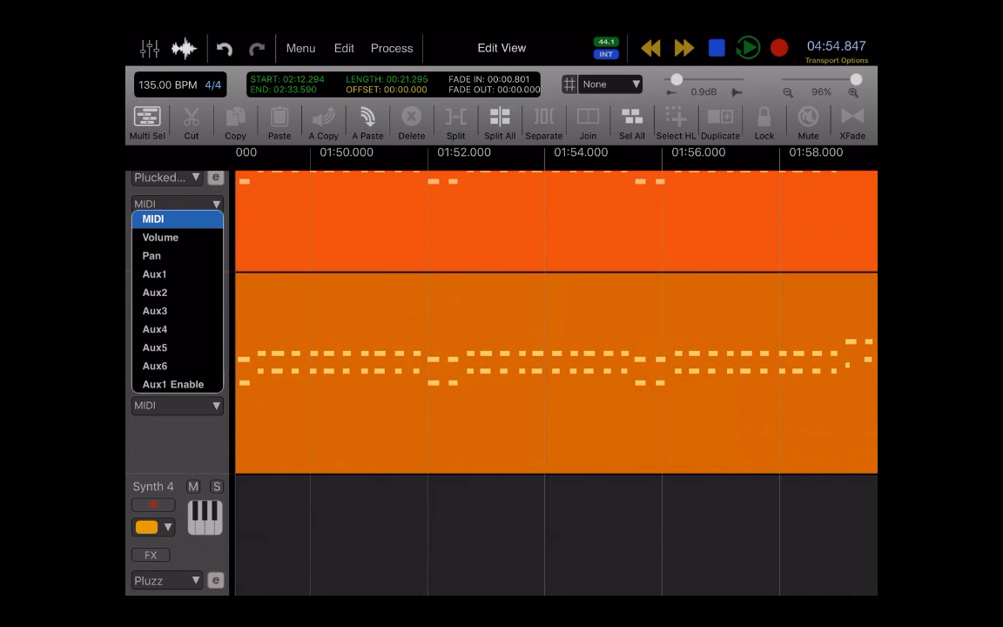
pyautogui.scroll(-3)
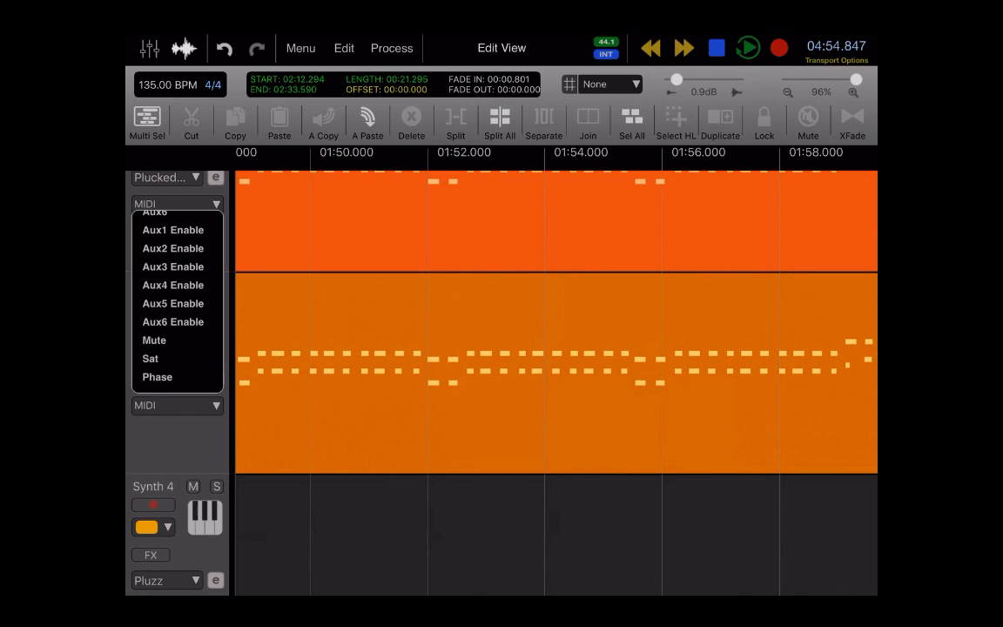
pyautogui.scroll(-3)
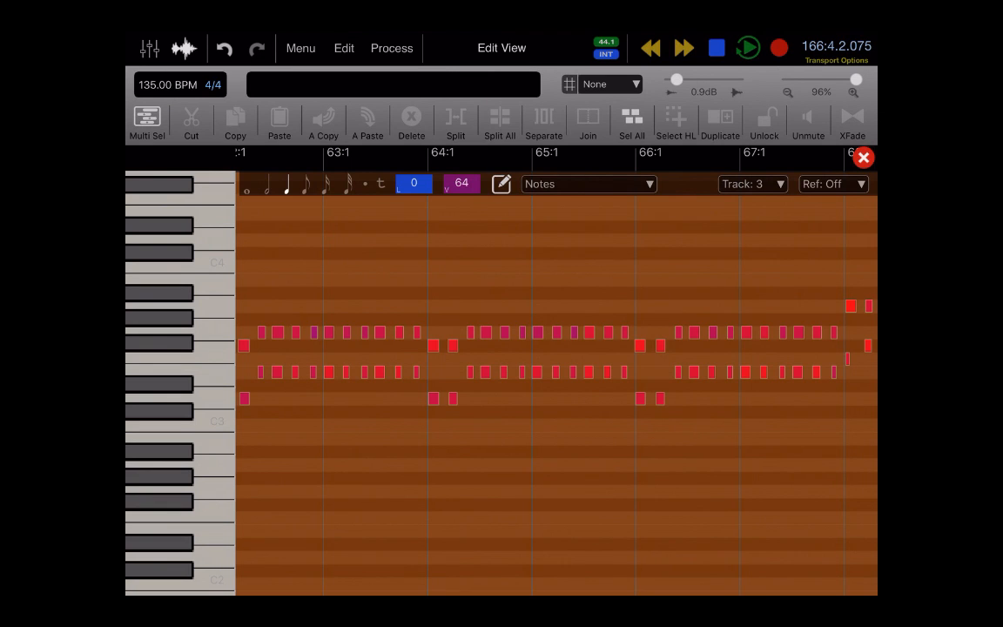
# - Set note velocity to relative +64 and confirm the Notes data type and edited track
pyautogui.click(460, 183)
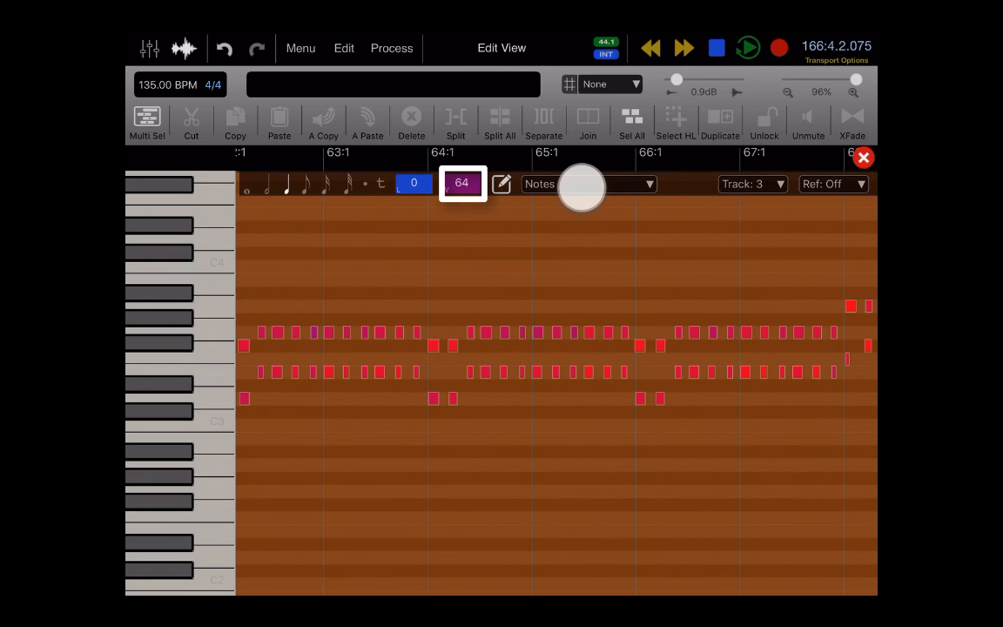
pyautogui.click(589, 185)
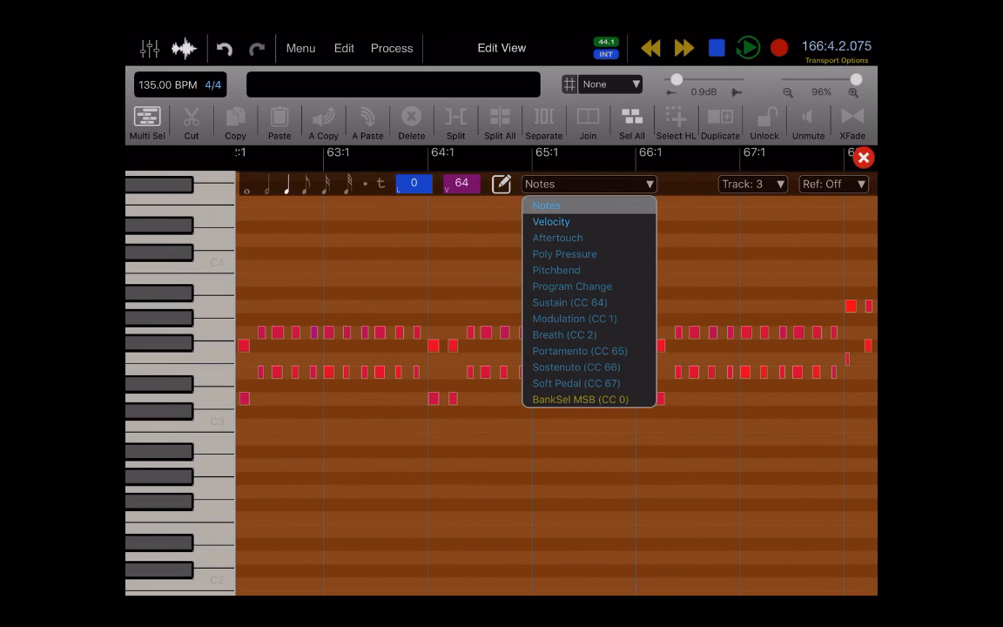
pyautogui.click(547, 205)
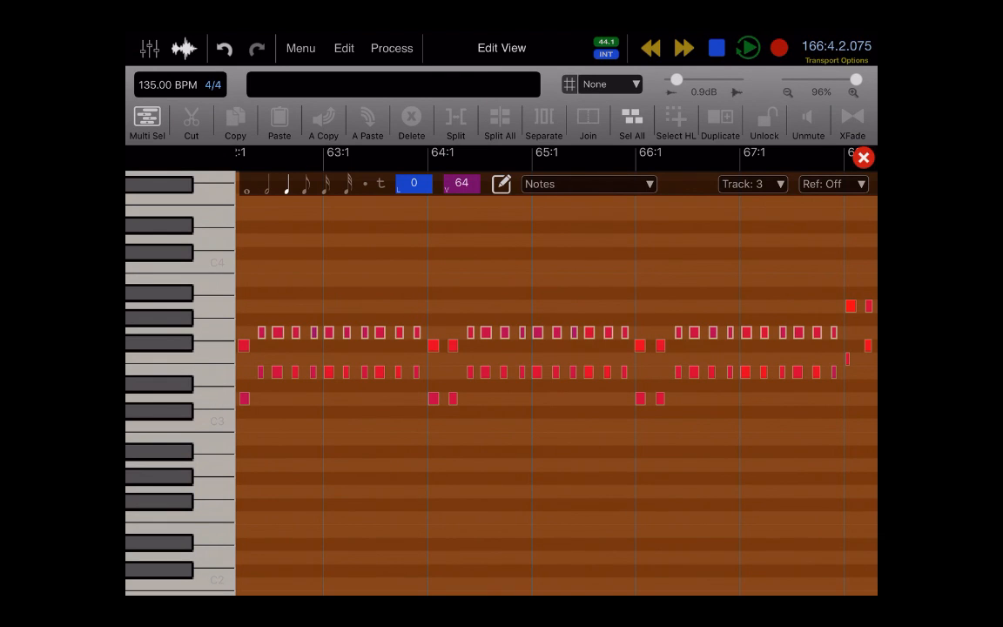
pyautogui.click(752, 184)
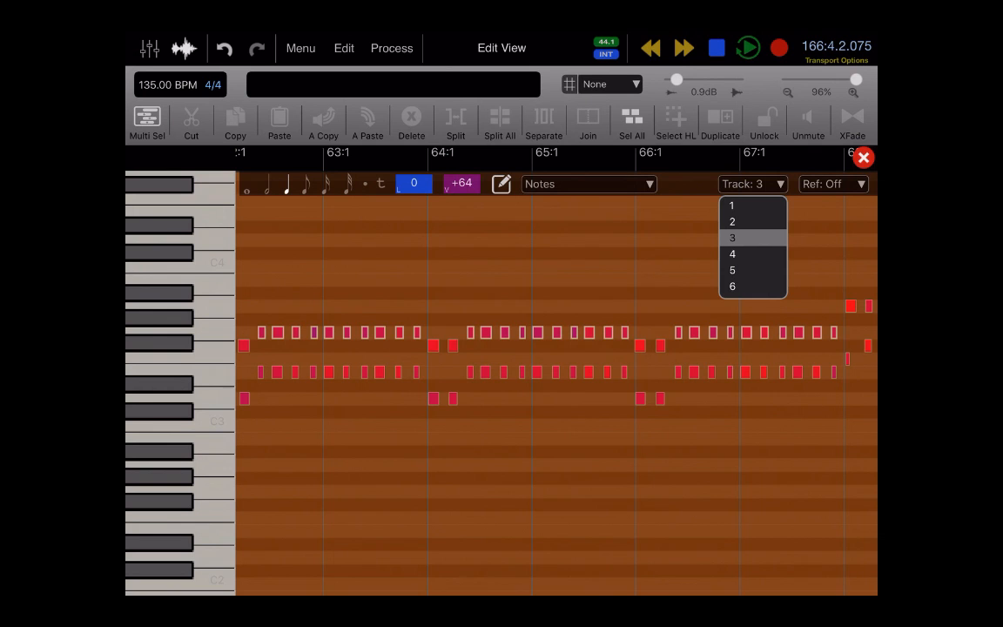
pyautogui.click(732, 206)
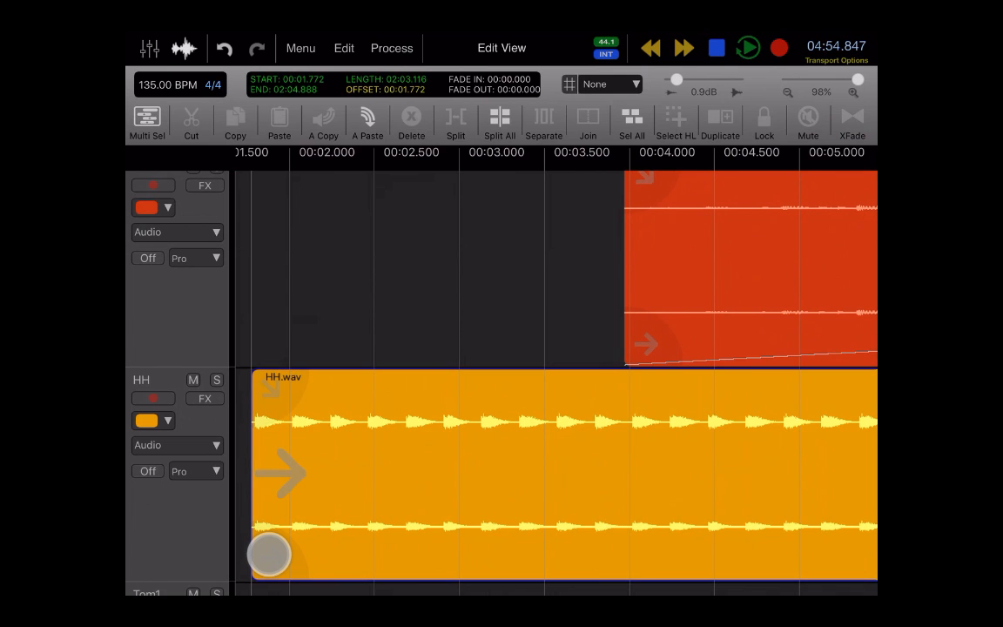
# - Adjust the HH.wav region start and lengthen its fade-in
pyautogui.moveTo(270, 554); pyautogui.dragTo(305, 554)
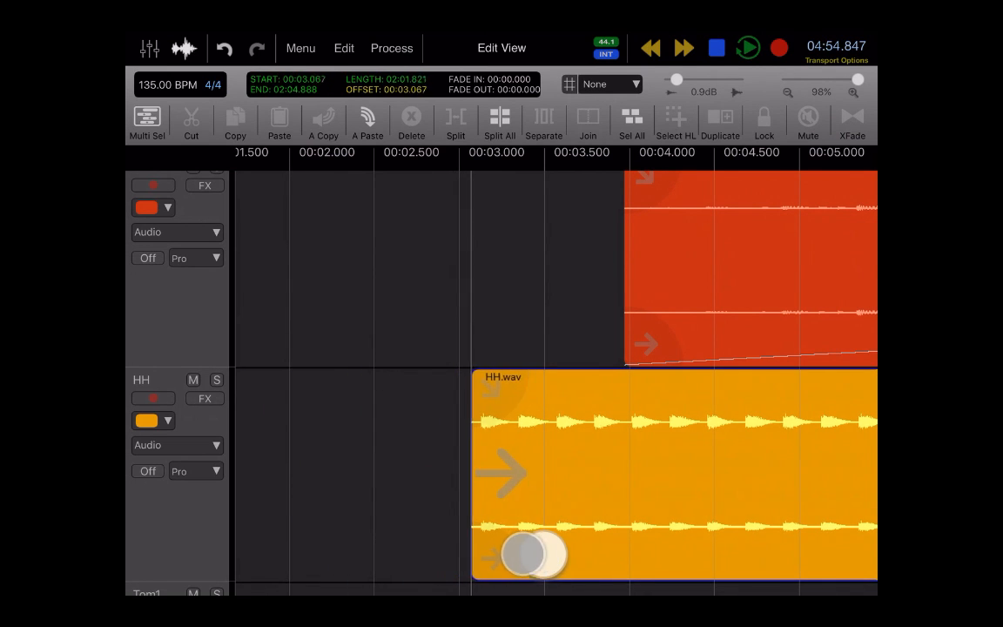
pyautogui.moveTo(522, 554); pyautogui.dragTo(296, 554)
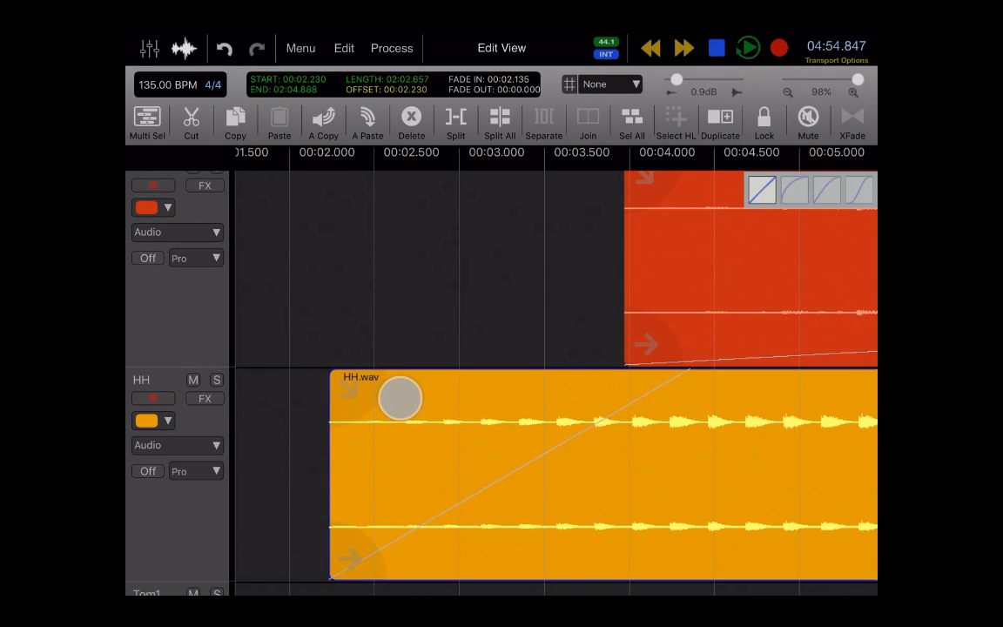
pyautogui.moveTo(400, 397); pyautogui.dragTo(481, 397)
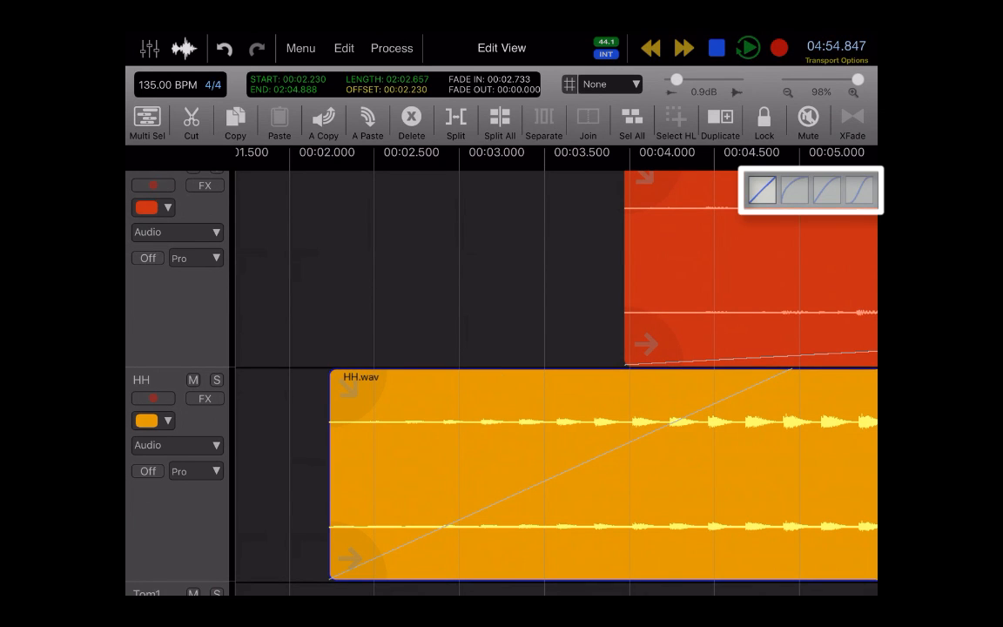
# - Change the HH.wav fade-in shape to an S-curve
pyautogui.click(798, 190)
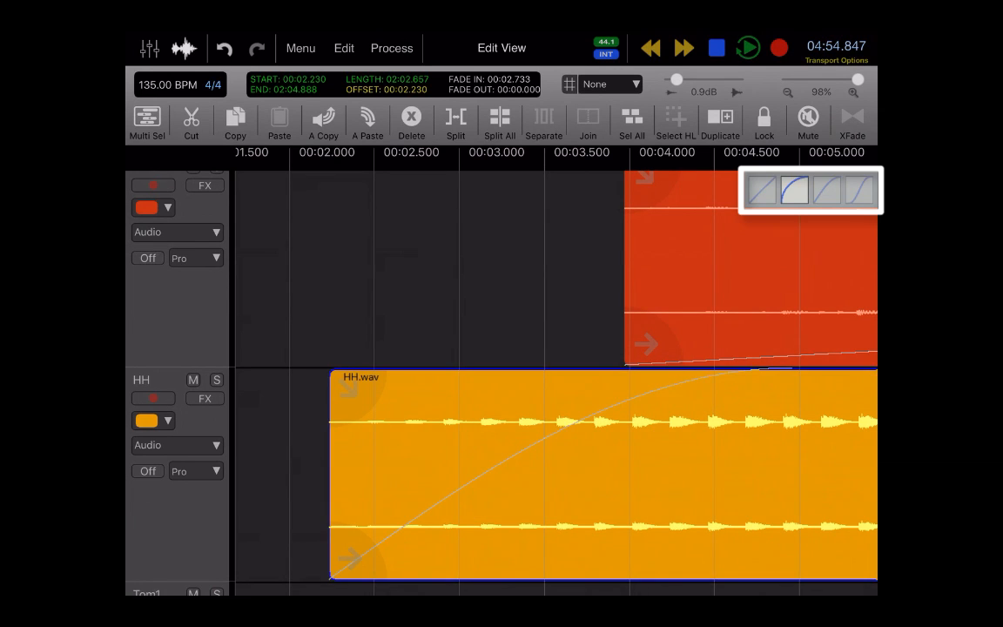
pyautogui.click(798, 188)
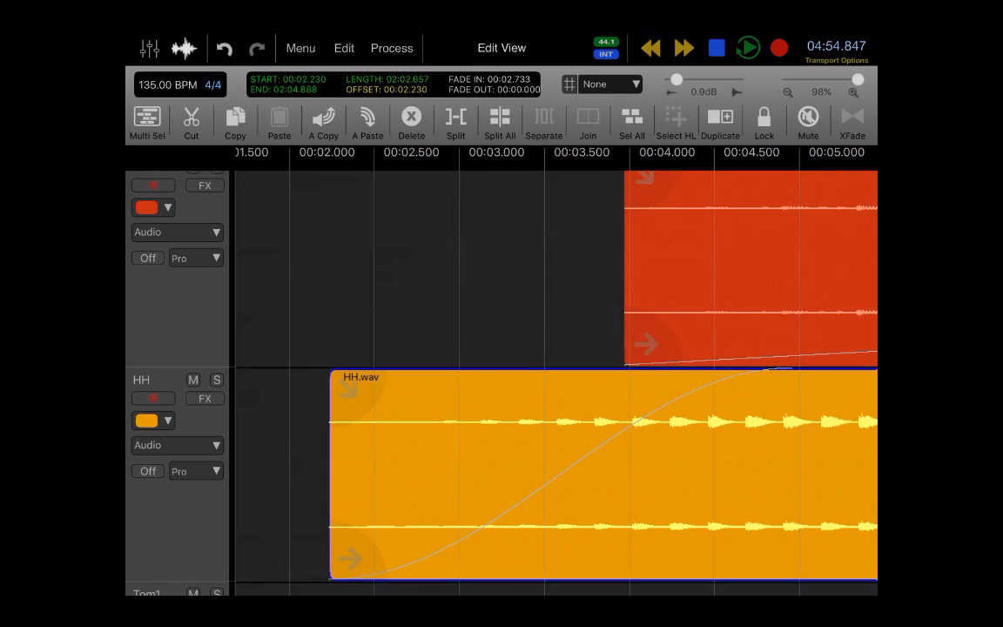
pyautogui.click(457, 122)
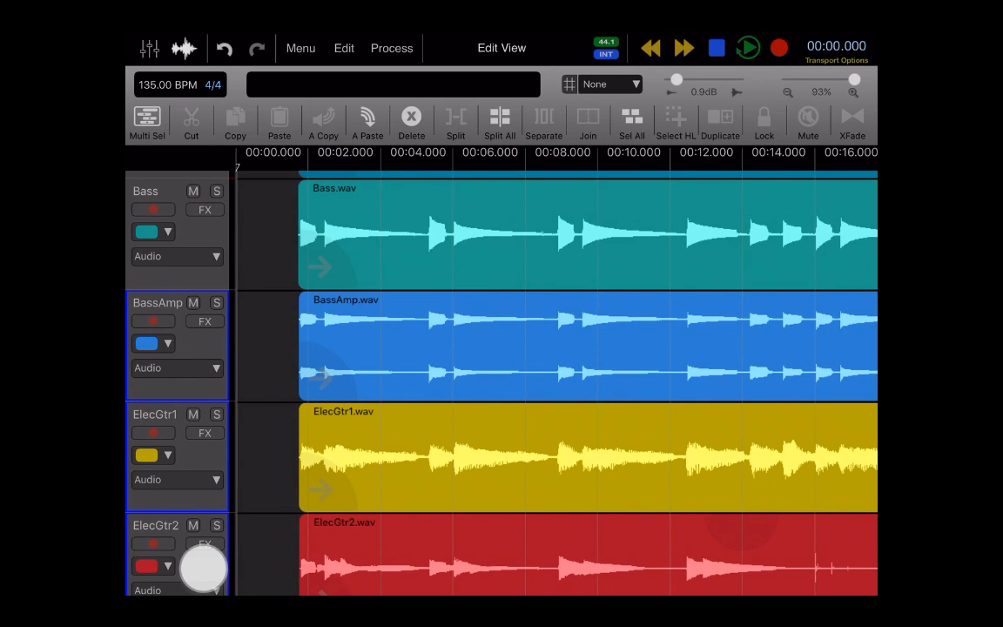
# - With Multi Sel on, add the BassAmp region to the Bass selection
pyautogui.click(416, 242)
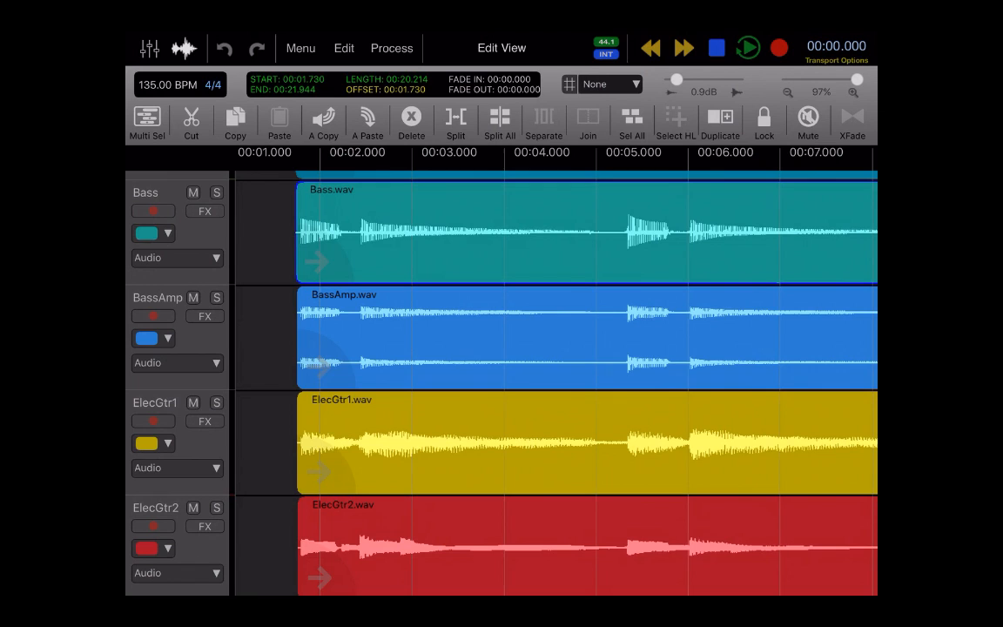
pyautogui.click(390, 49)
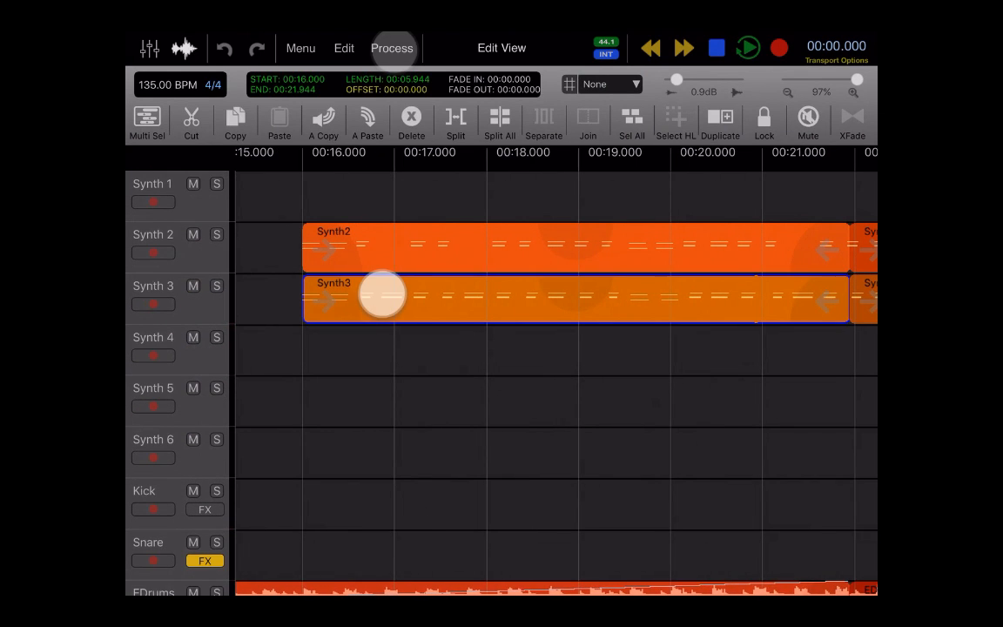
pyautogui.click(390, 49)
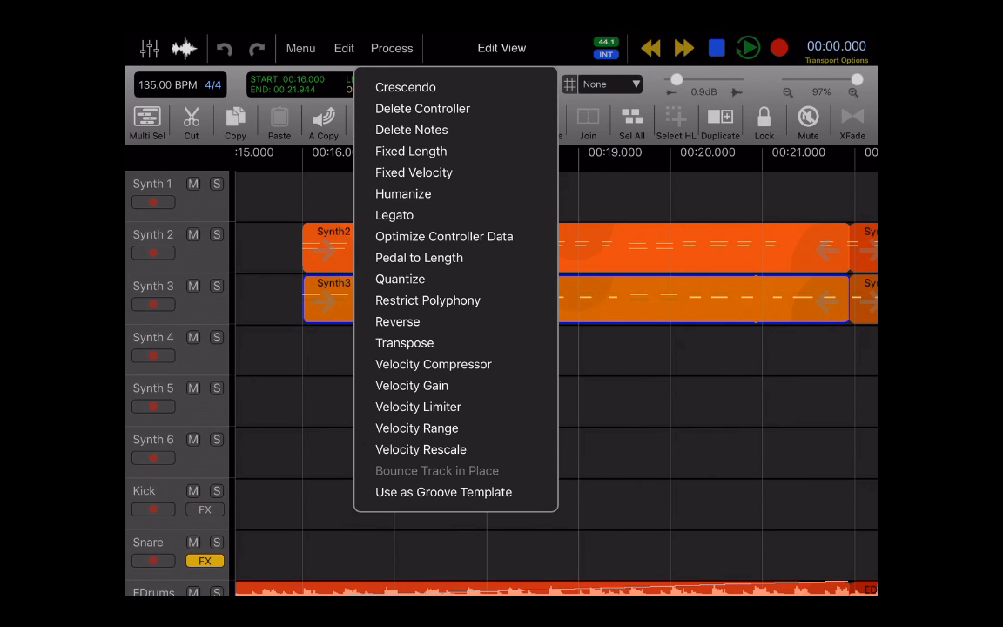
pyautogui.click(401, 278)
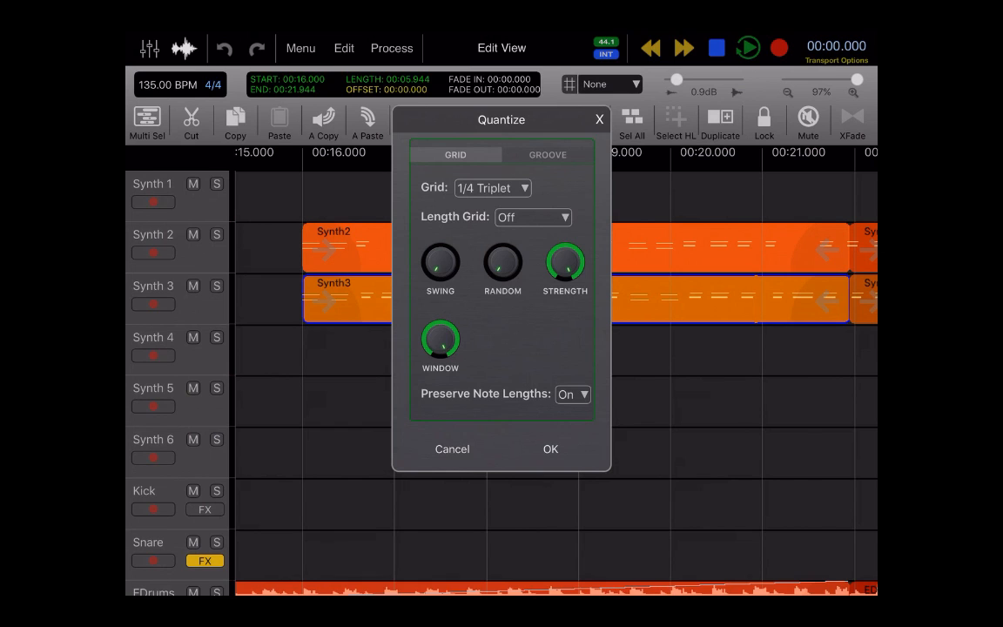
pyautogui.click(551, 450)
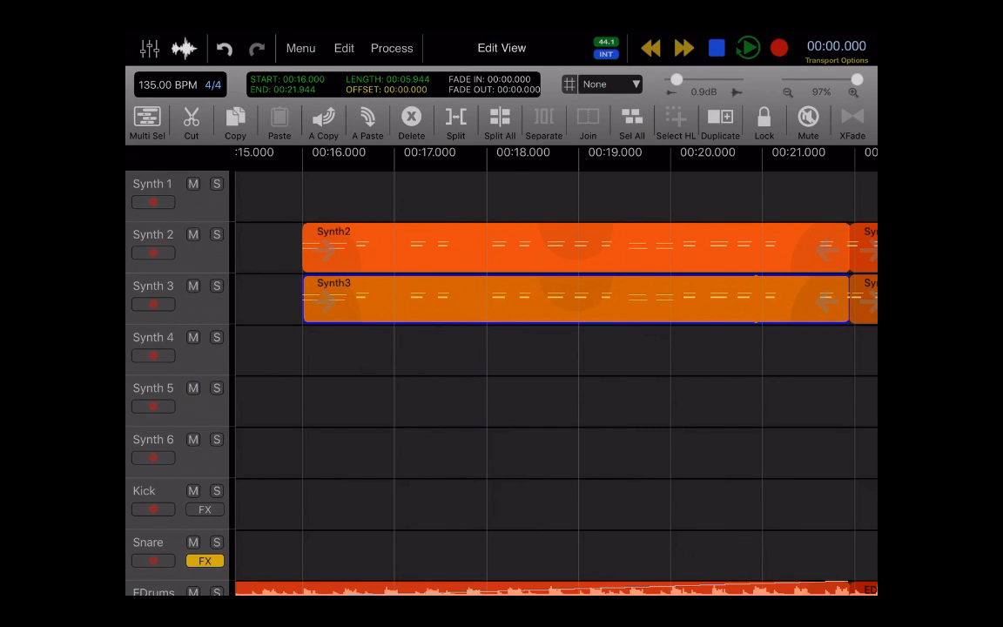
pyautogui.click(225, 49)
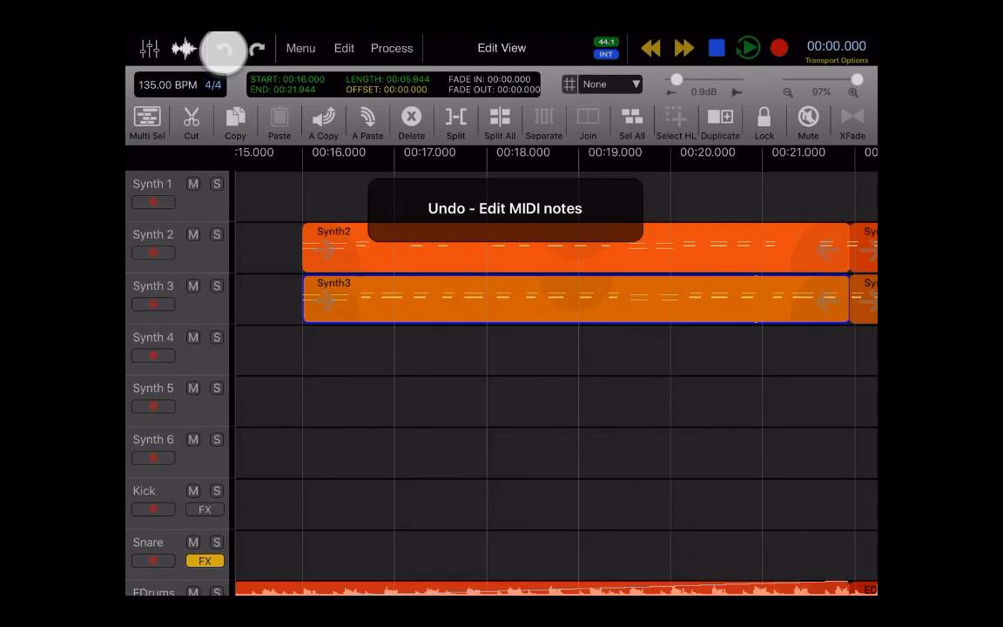
pyautogui.click(223, 49)
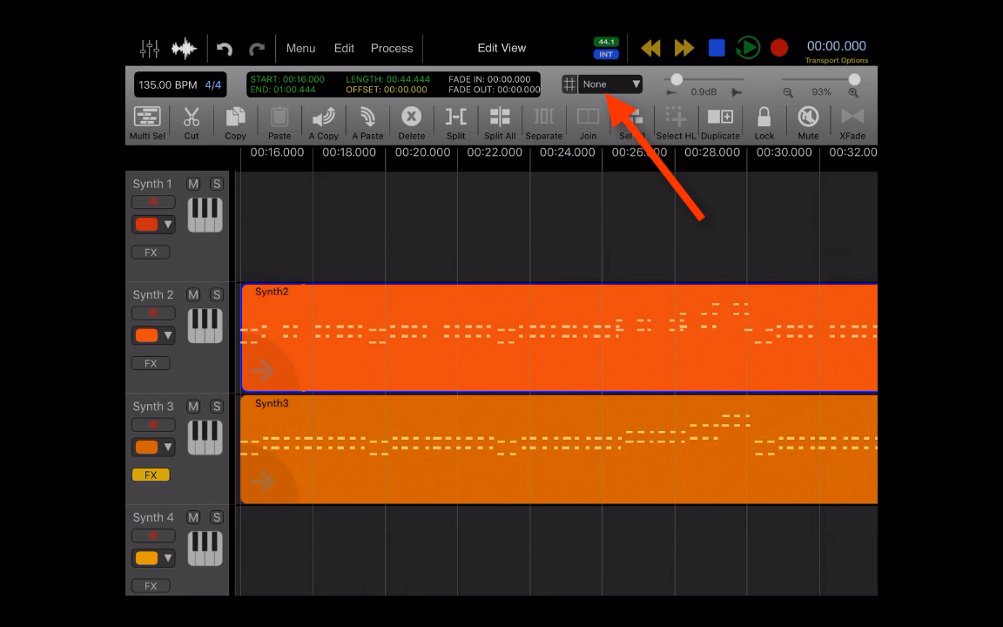
# - Switch the timeline's time format to Bars:Beats
pyautogui.click(613, 83)
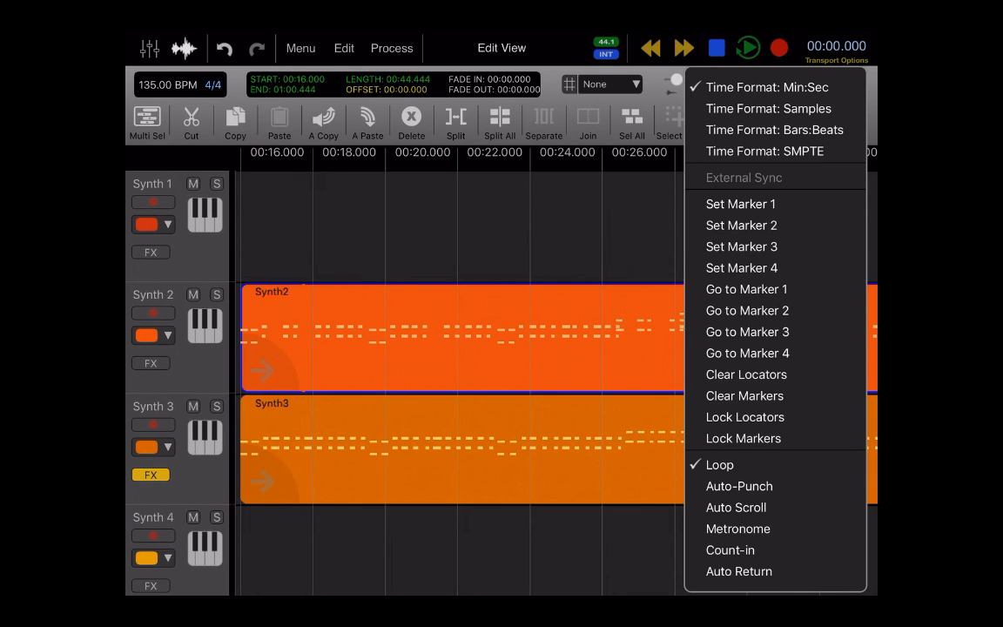
pyautogui.click(774, 129)
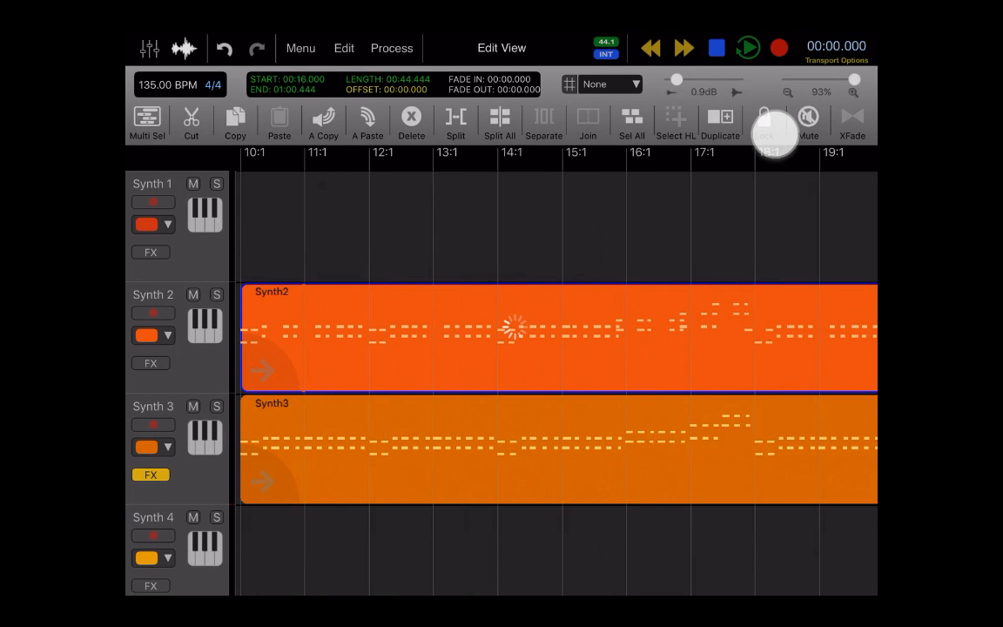
# - Set the snap grid to 1/4 Beat, then refine it to 1/8 Beat
pyautogui.click(614, 83)
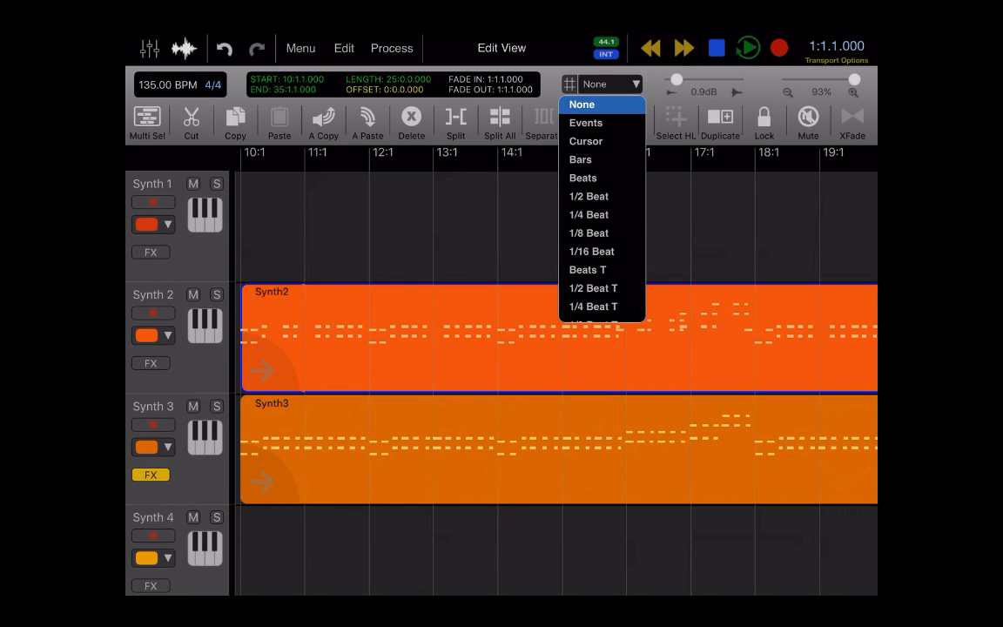
pyautogui.click(589, 214)
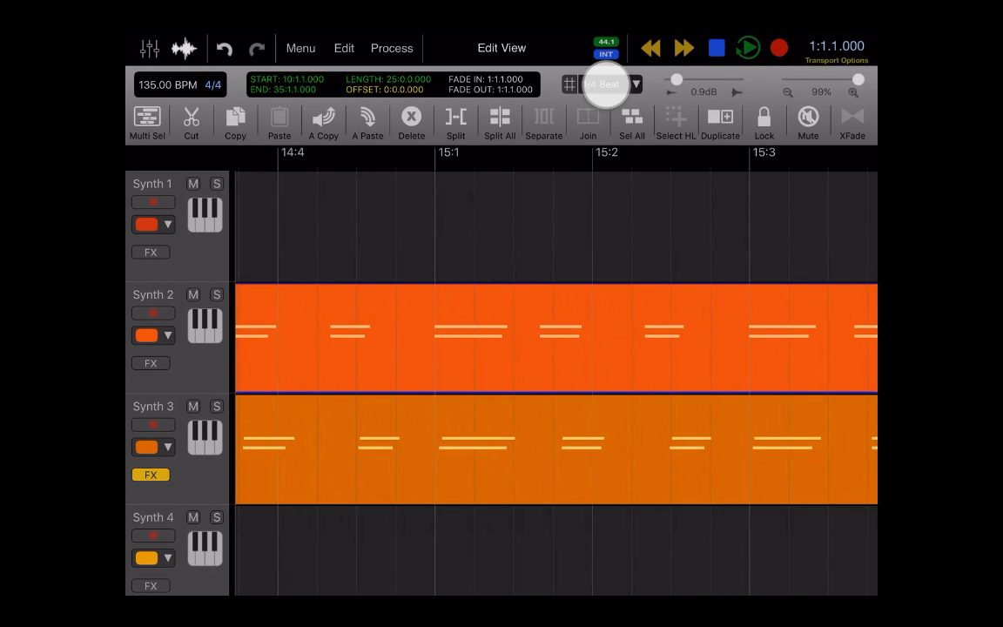
pyautogui.click(636, 84)
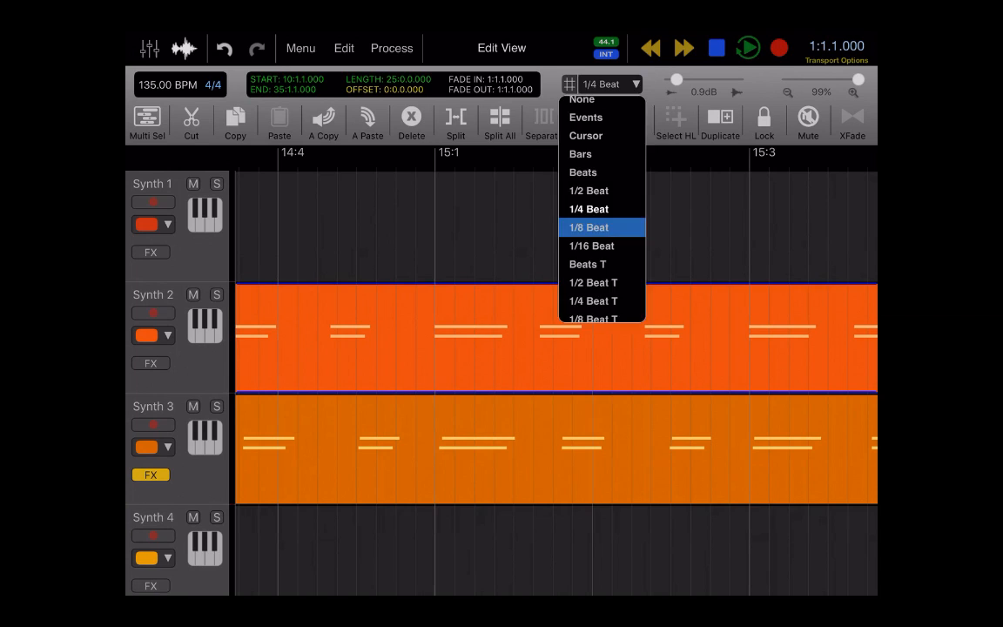
pyautogui.click(602, 226)
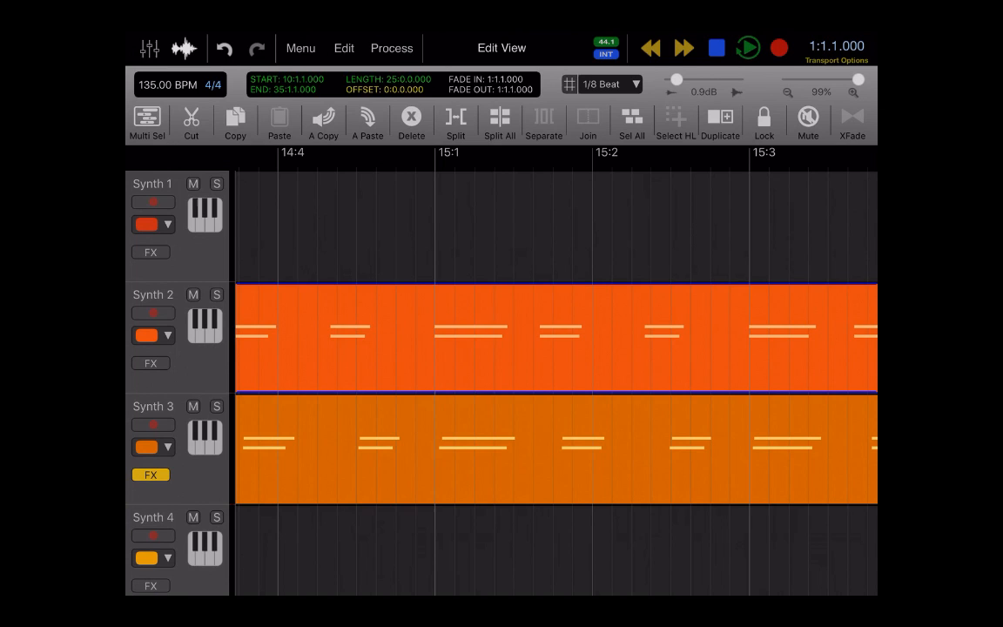
pyautogui.click(177, 84)
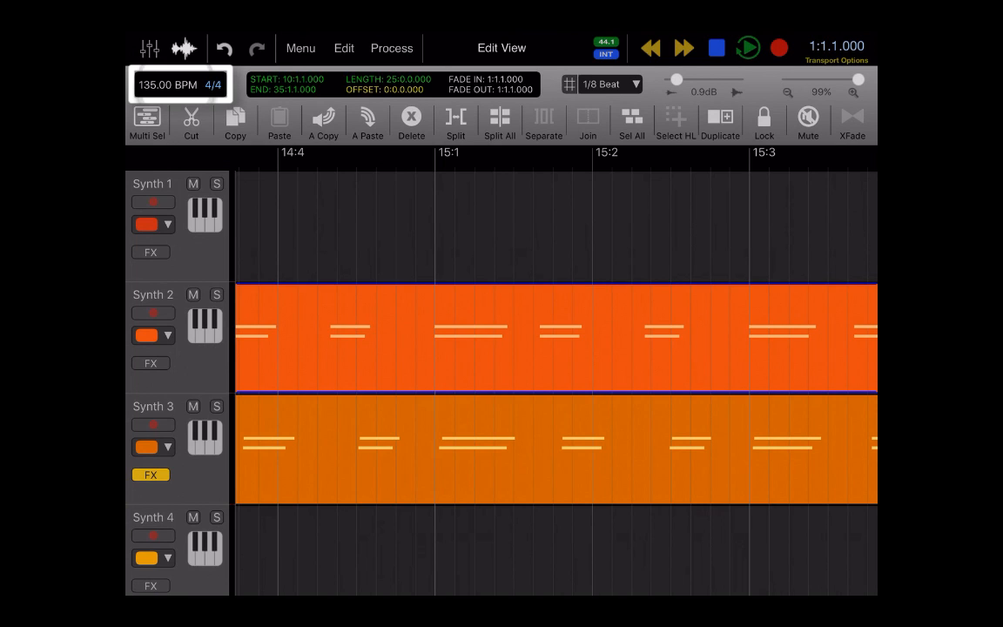
# - Review the 135 BPM, 4/4 Time Settings, then bring up the Edit menu
pyautogui.click(177, 83)
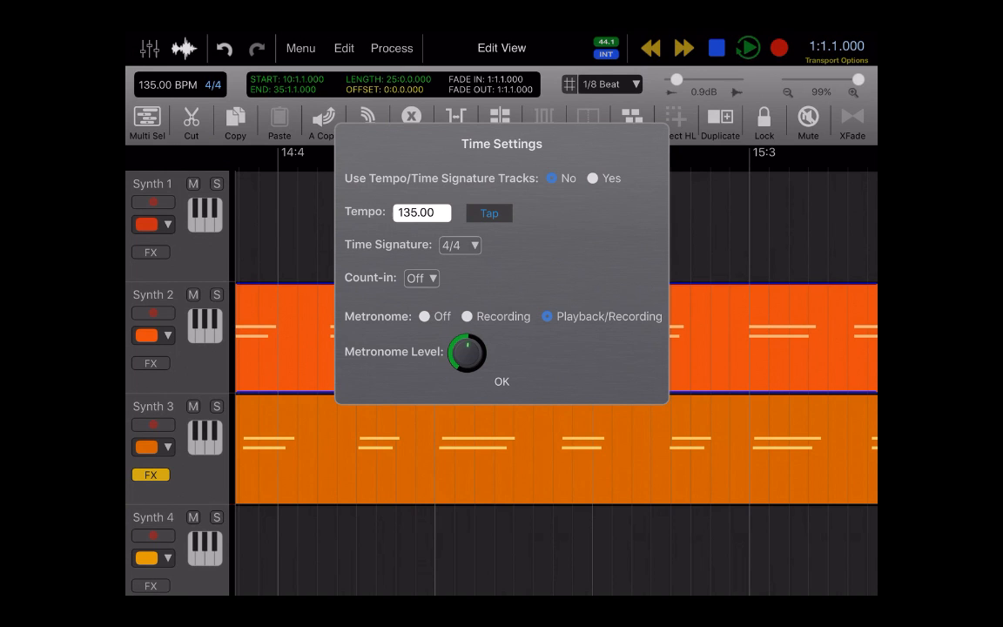
pyautogui.click(343, 48)
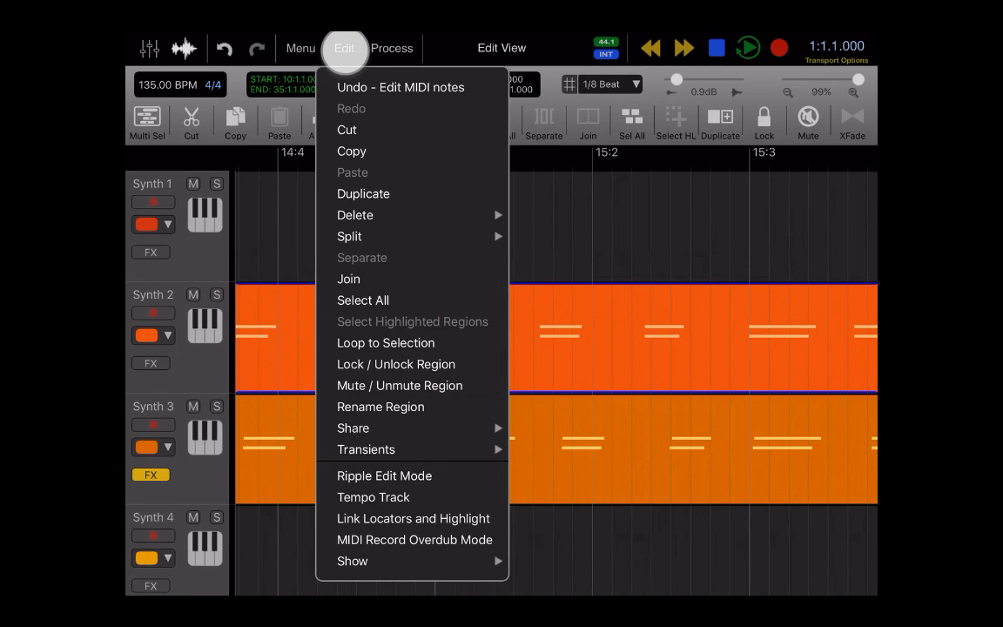
# - Show the tempo track and add a tempo point near bar 3 lowered toward 133 BPM
pyautogui.click(373, 498)
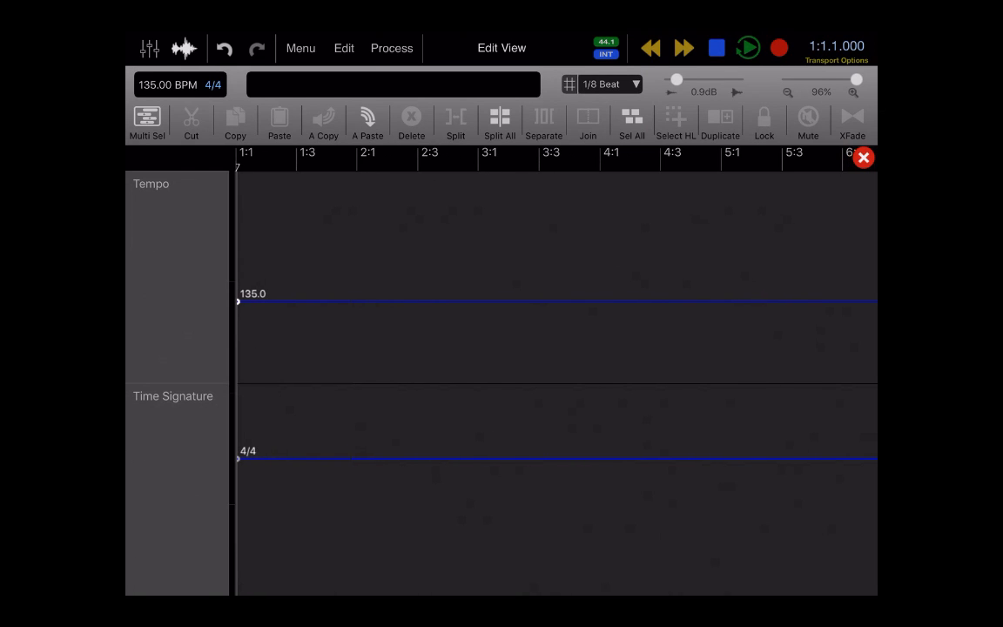
pyautogui.click(495, 303)
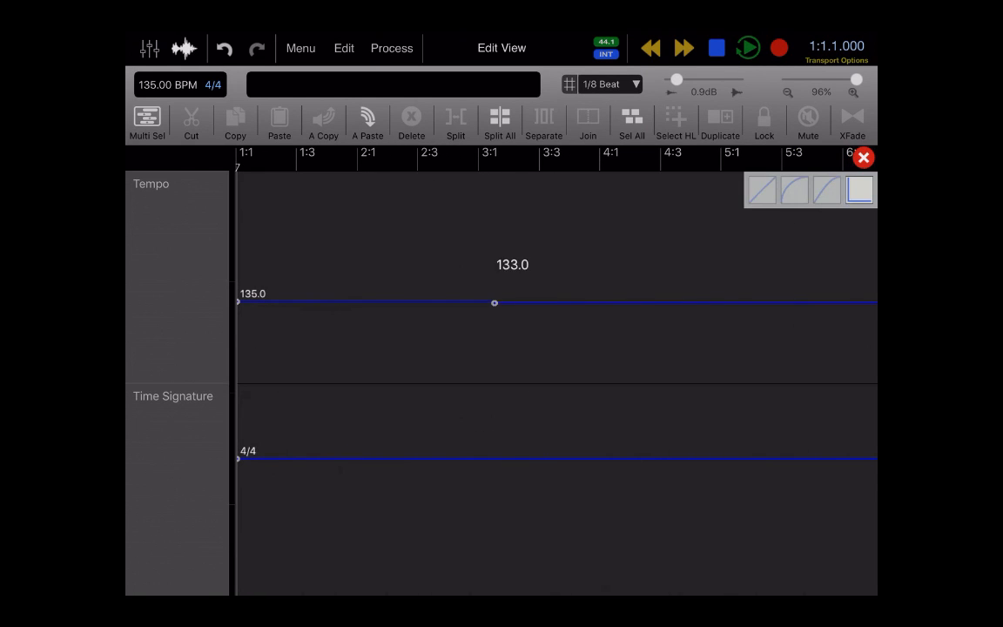
pyautogui.moveTo(495, 304); pyautogui.dragTo(498, 334)
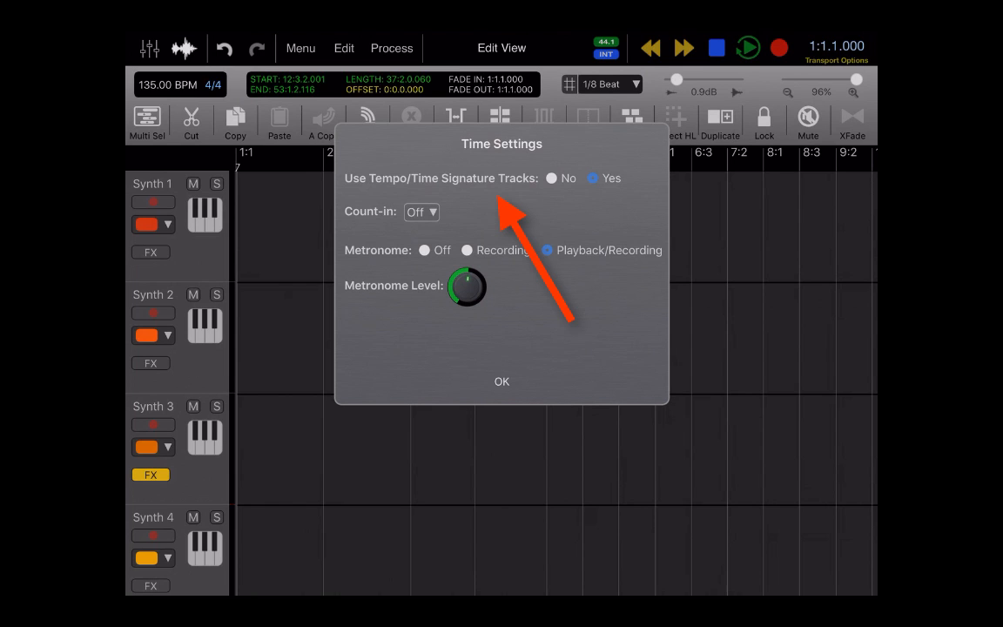
# - Set Use Tempo/Time Signature Tracks to No and confirm, returning to the fixed 135 BPM tempo
pyautogui.click(547, 178)
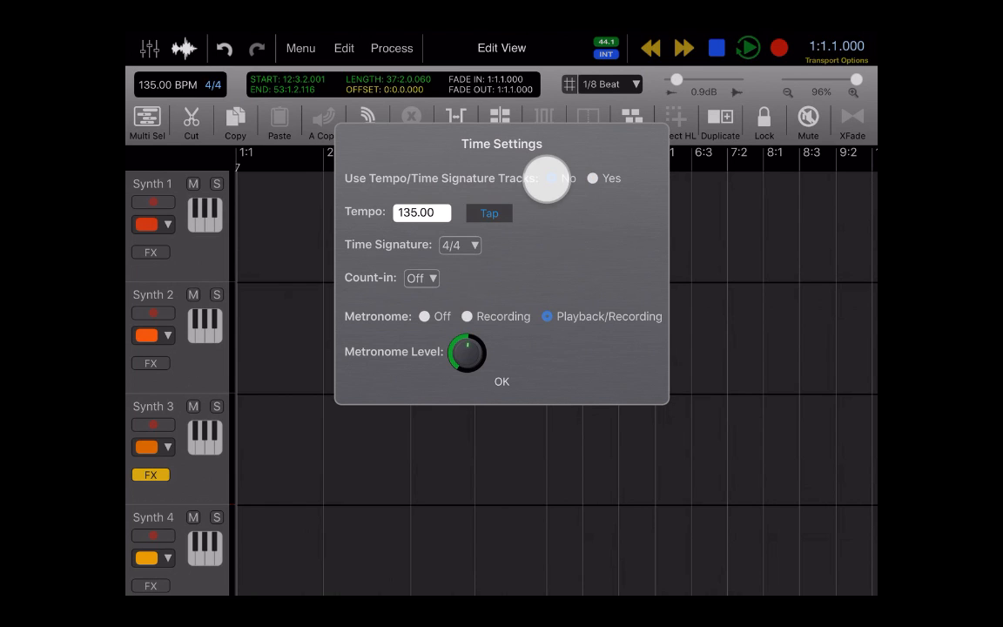
pyautogui.click(547, 177)
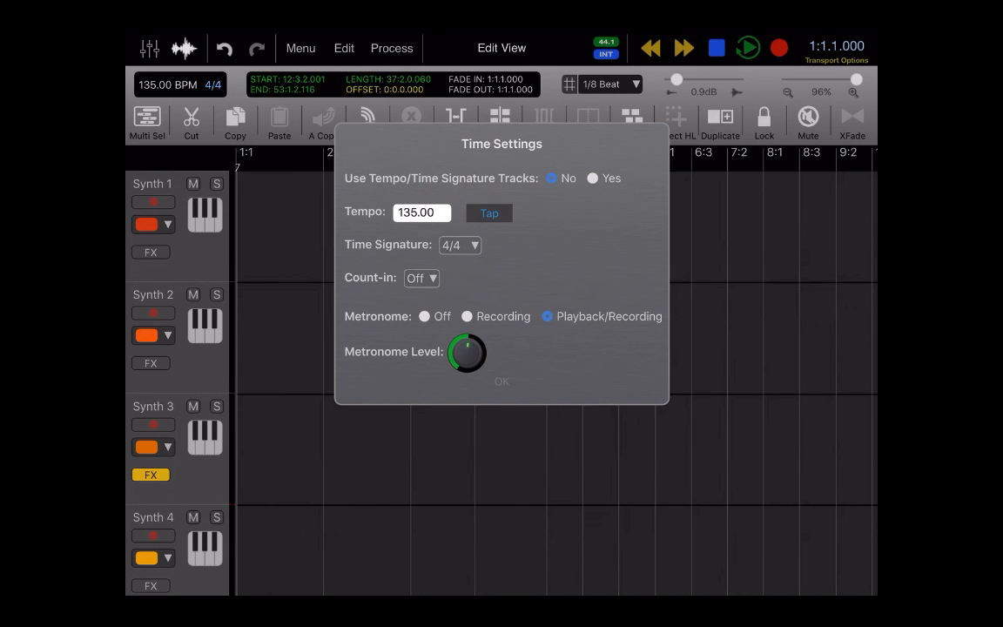
pyautogui.click(501, 382)
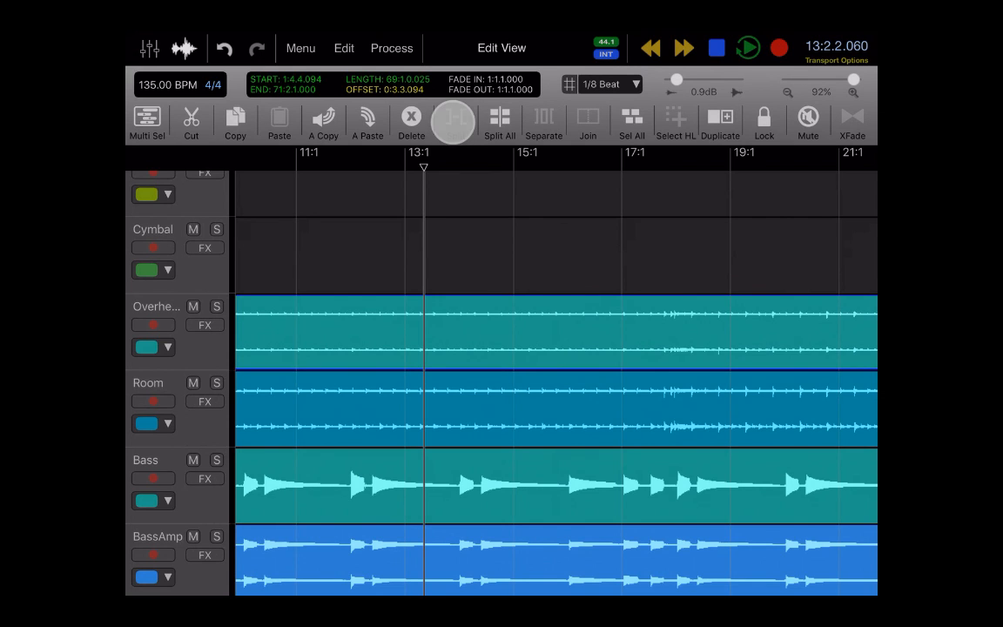
# - Split the Overheads region at bar 13, then multi-select Room, Bass and BassAmp and split them too
pyautogui.click(456, 122)
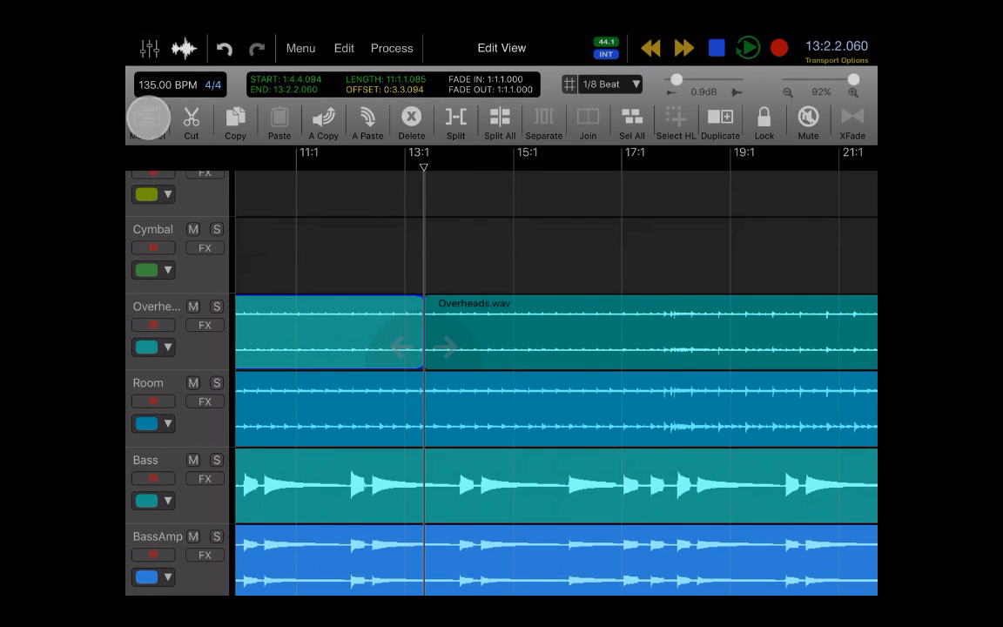
pyautogui.click(147, 122)
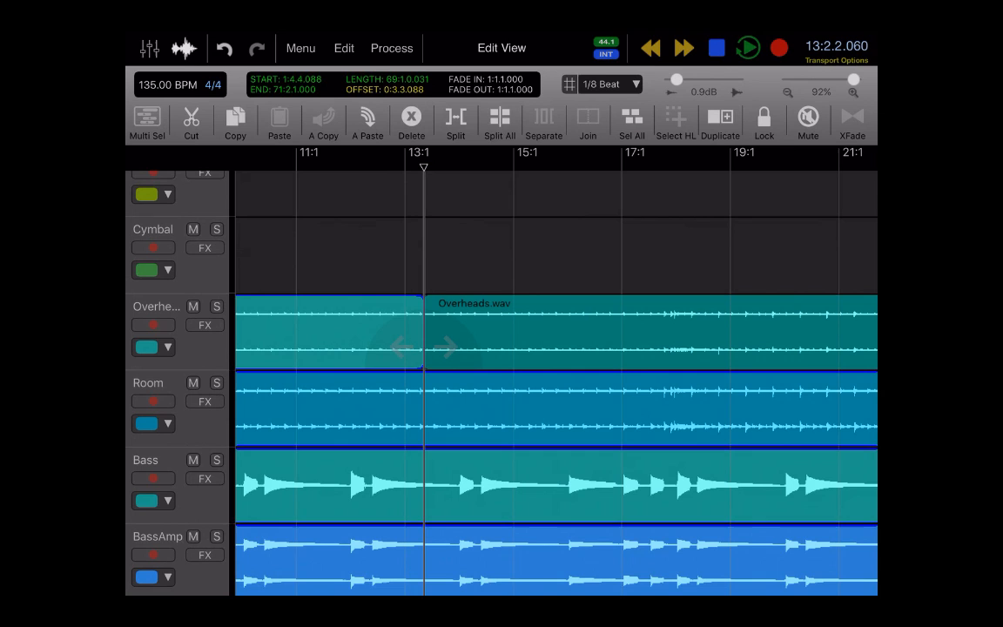
pyautogui.click(498, 122)
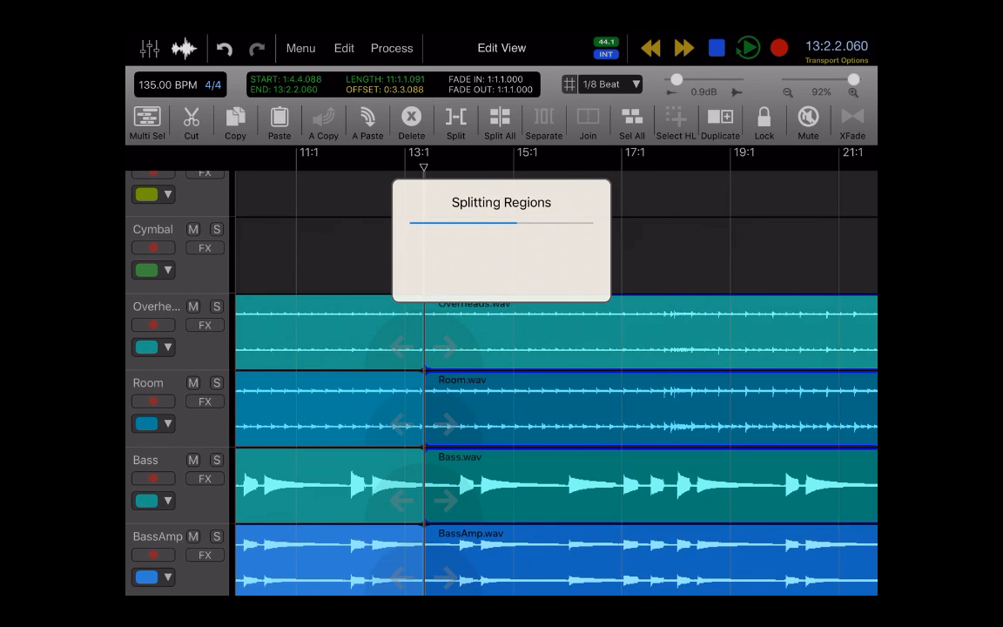